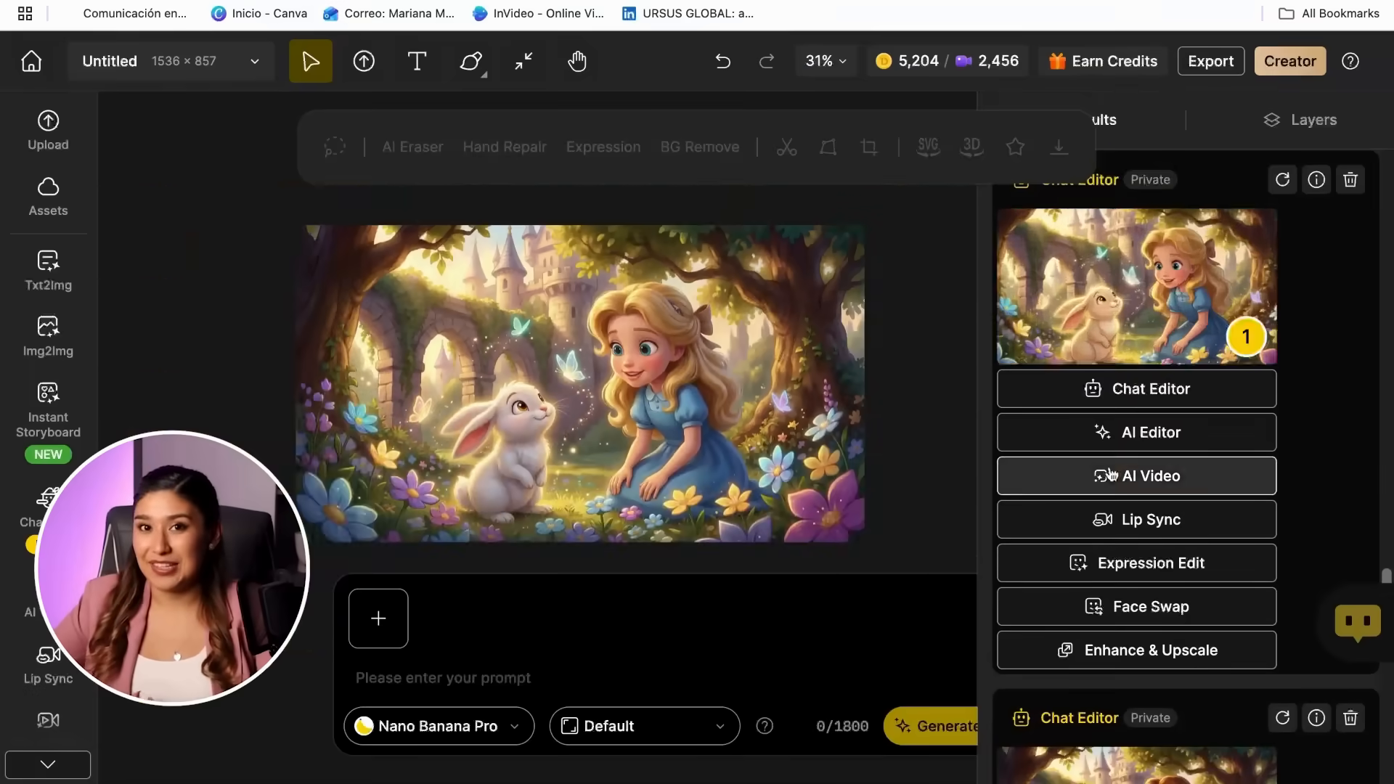
Step: Leave the lip-sync voice options and return to the Dzine home dashboard
click(1136, 475)
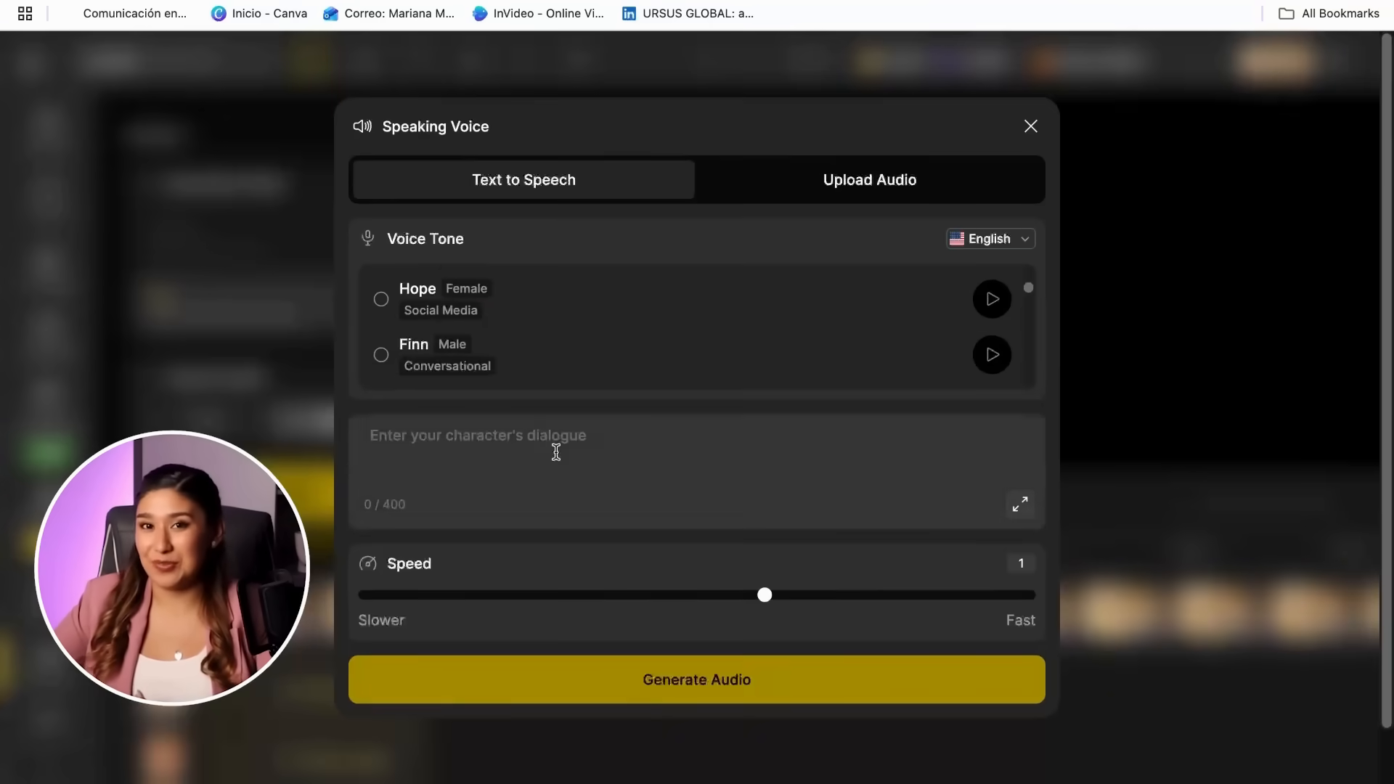
click(1031, 126)
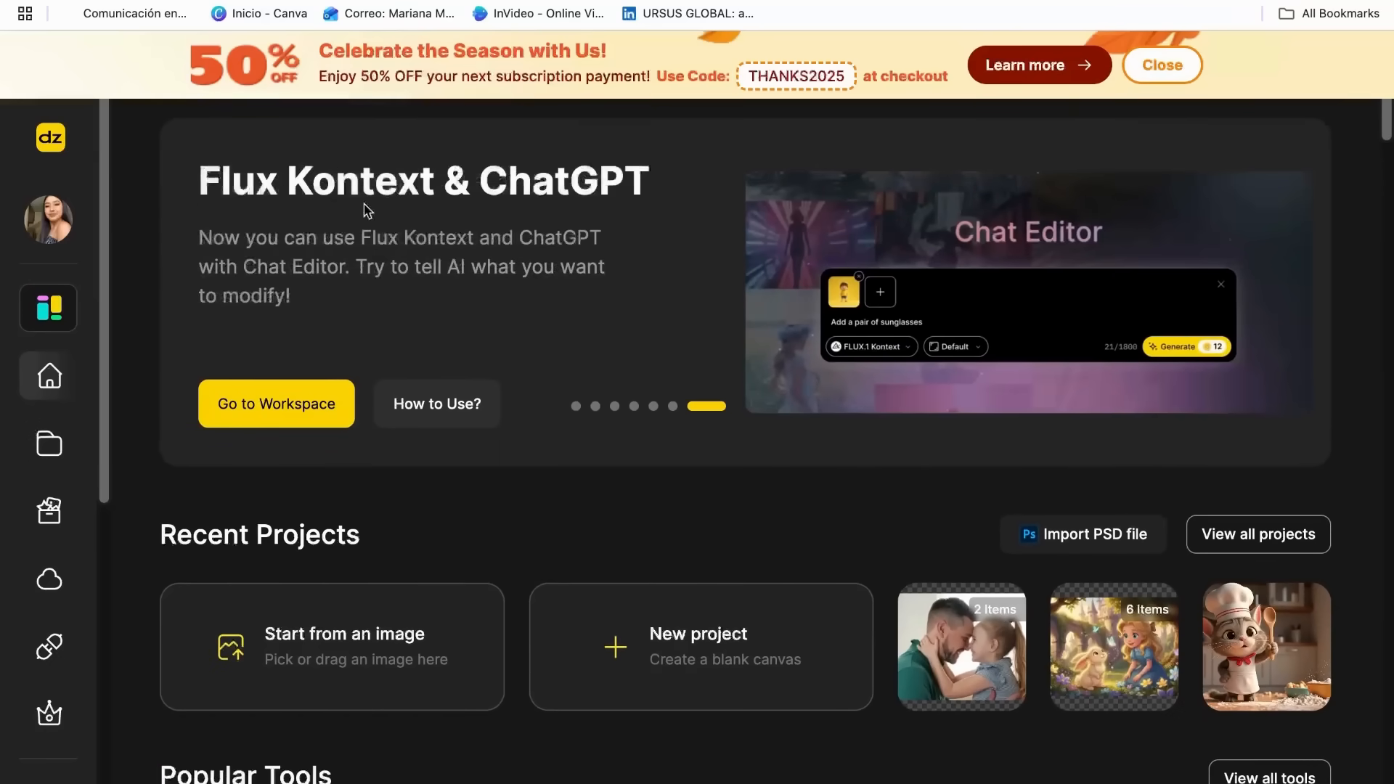
Step: Scroll down the home page to the popular tools gallery
scroll(down, 3)
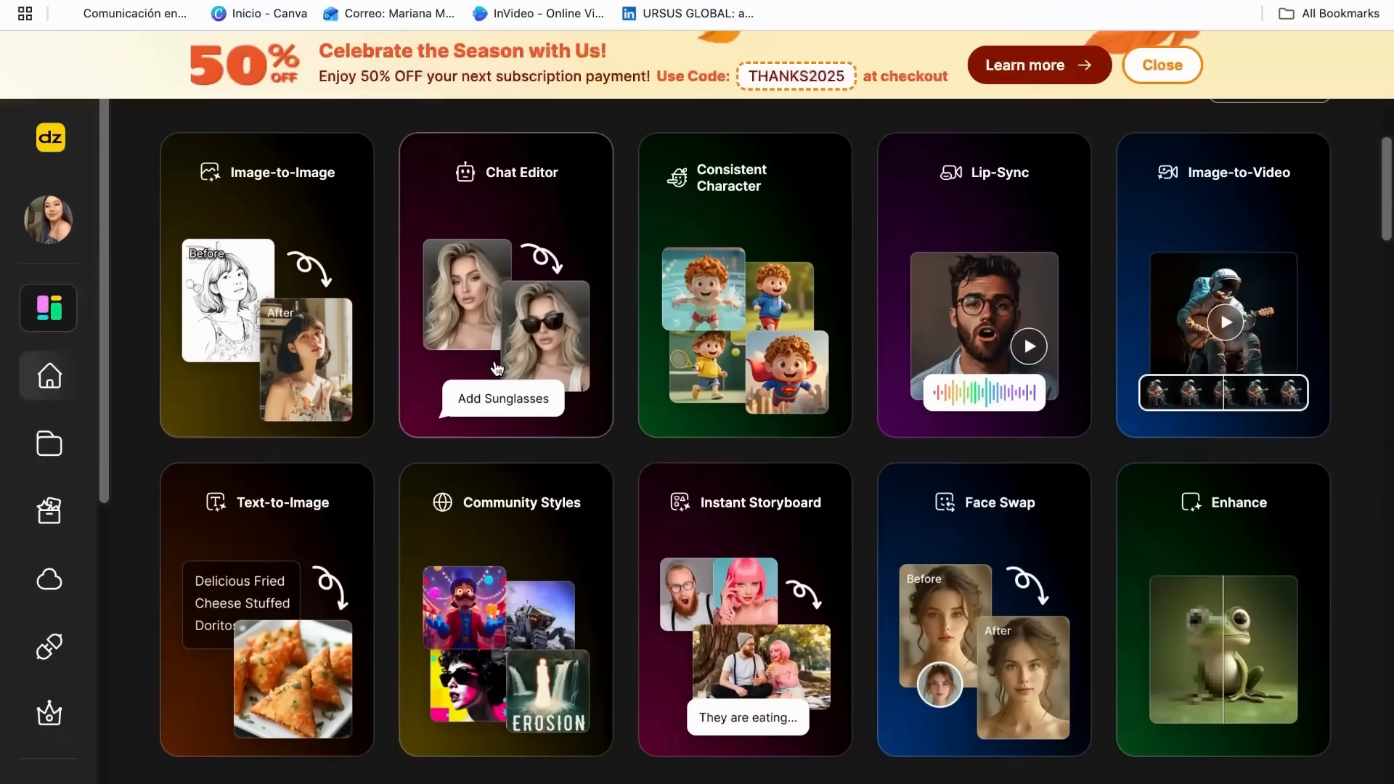
scroll(down, 3)
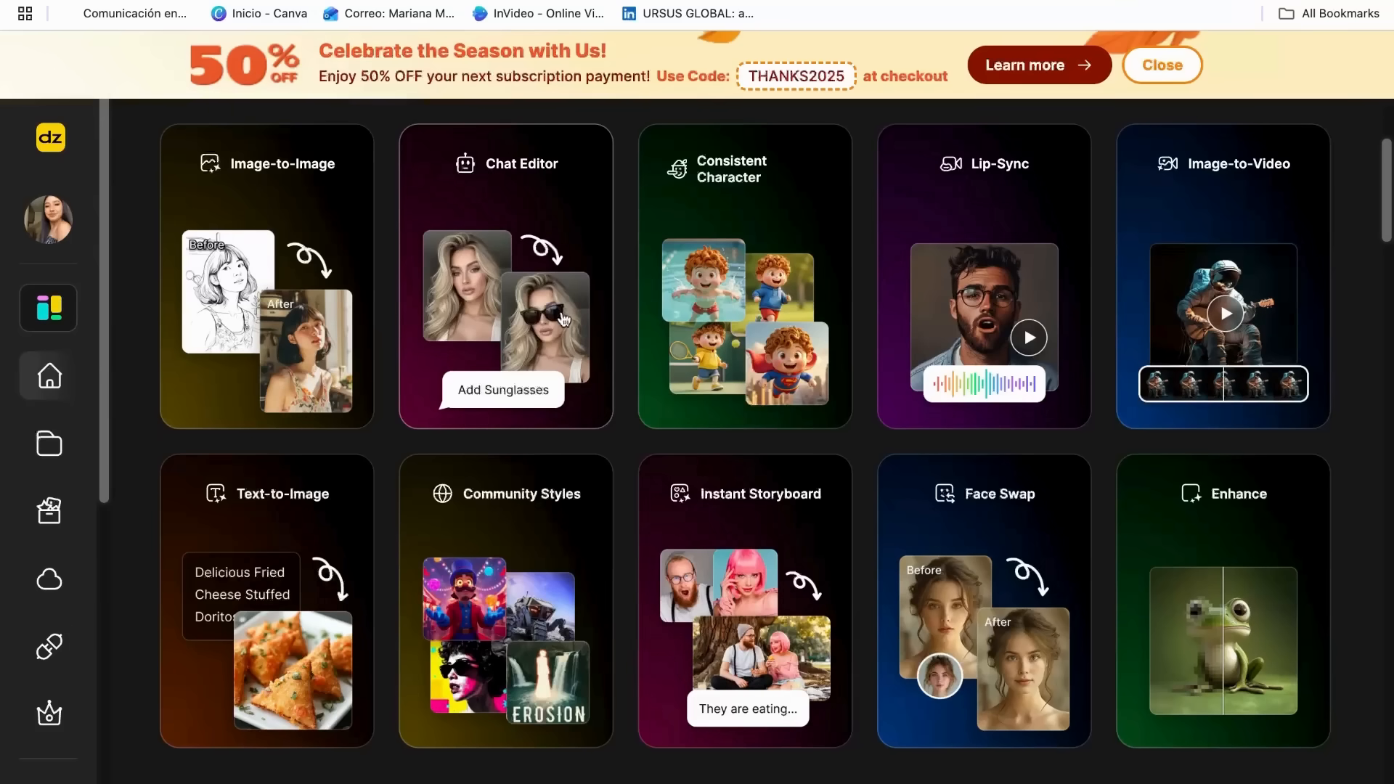
mouse_move(321, 615)
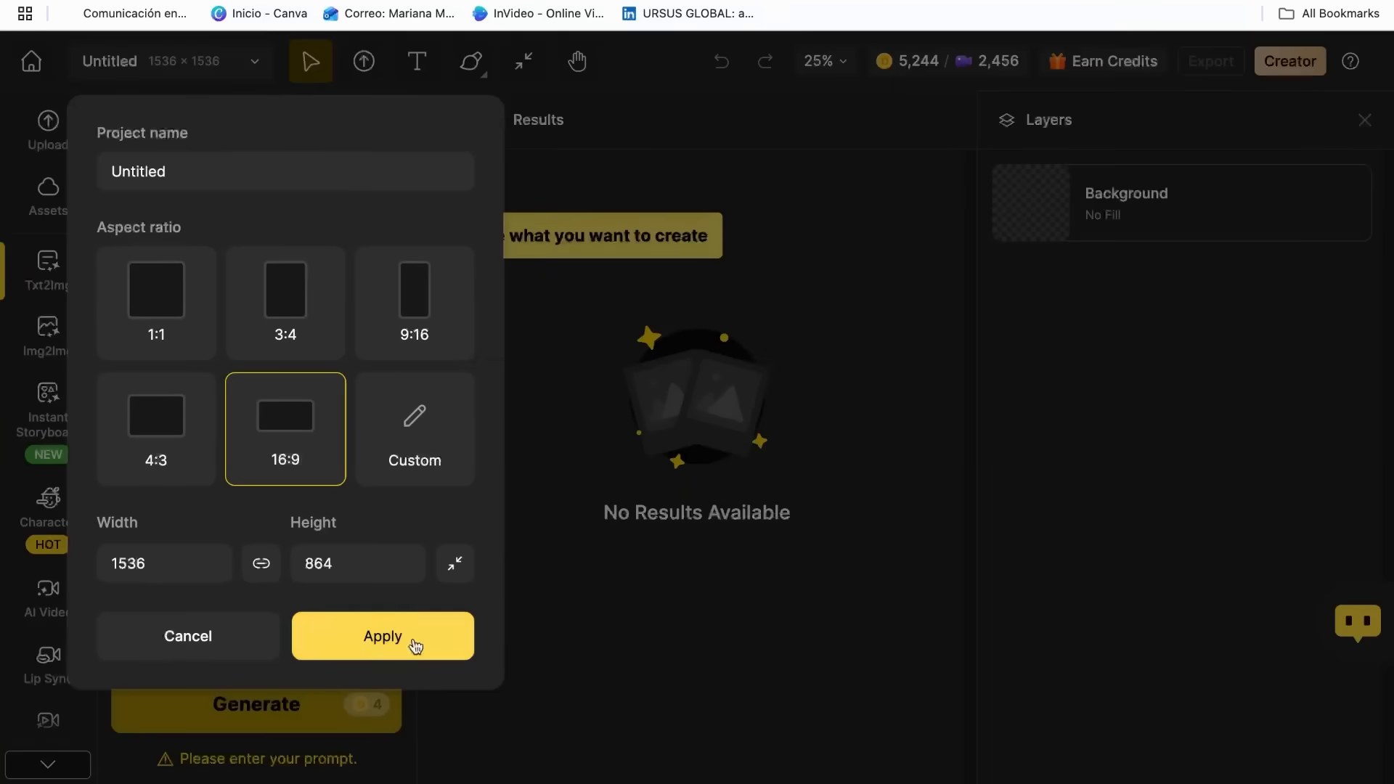
Step: Apply the 1536×864 canvas size and focus the Text to Image prompt box
click(382, 636)
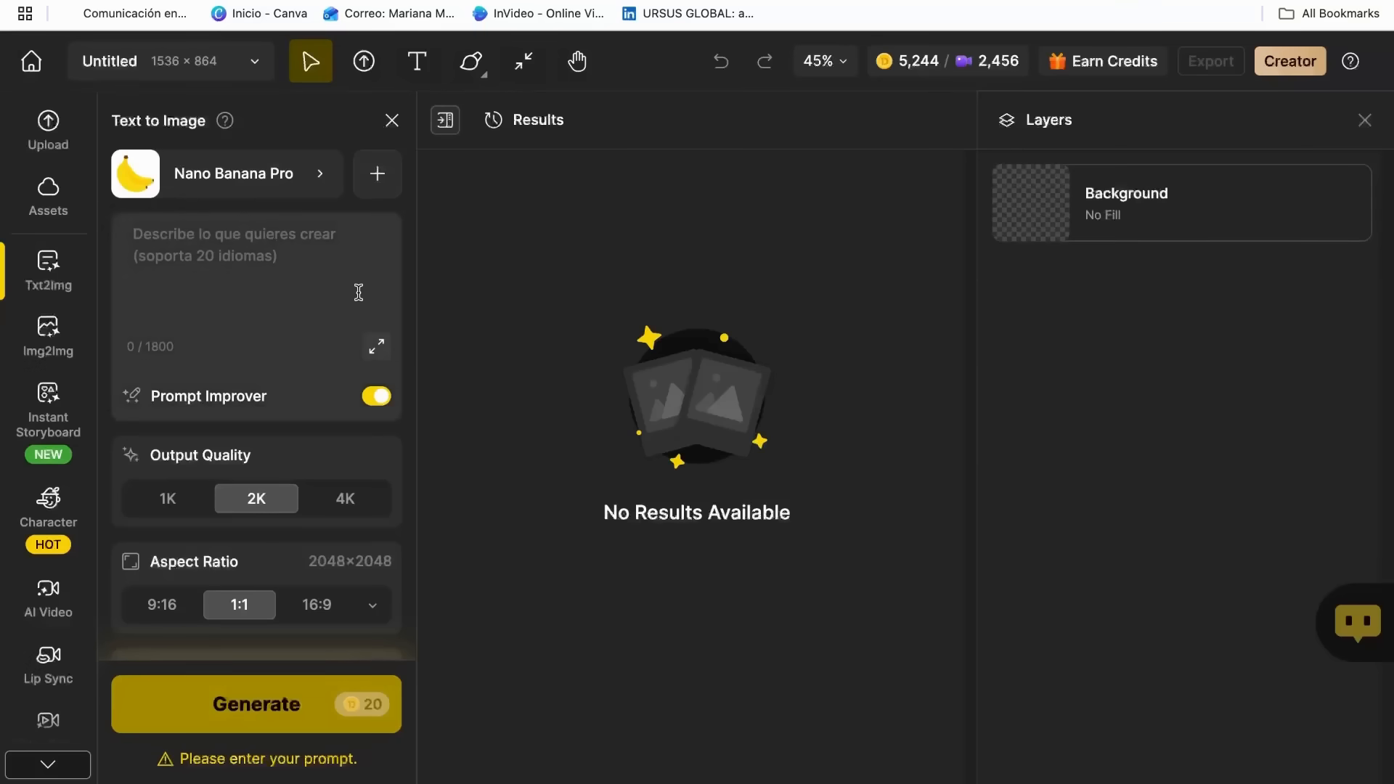
mouse_move(113, 151)
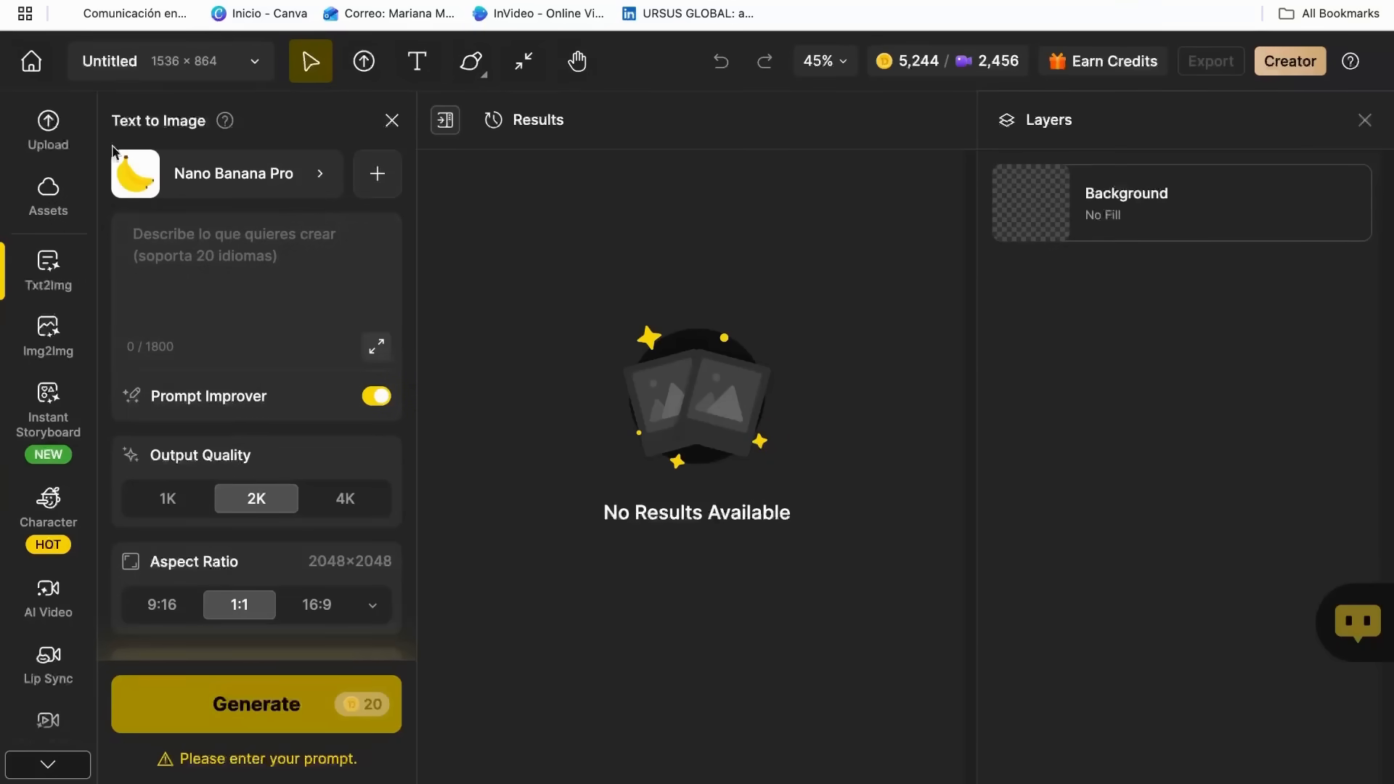
mouse_move(322, 130)
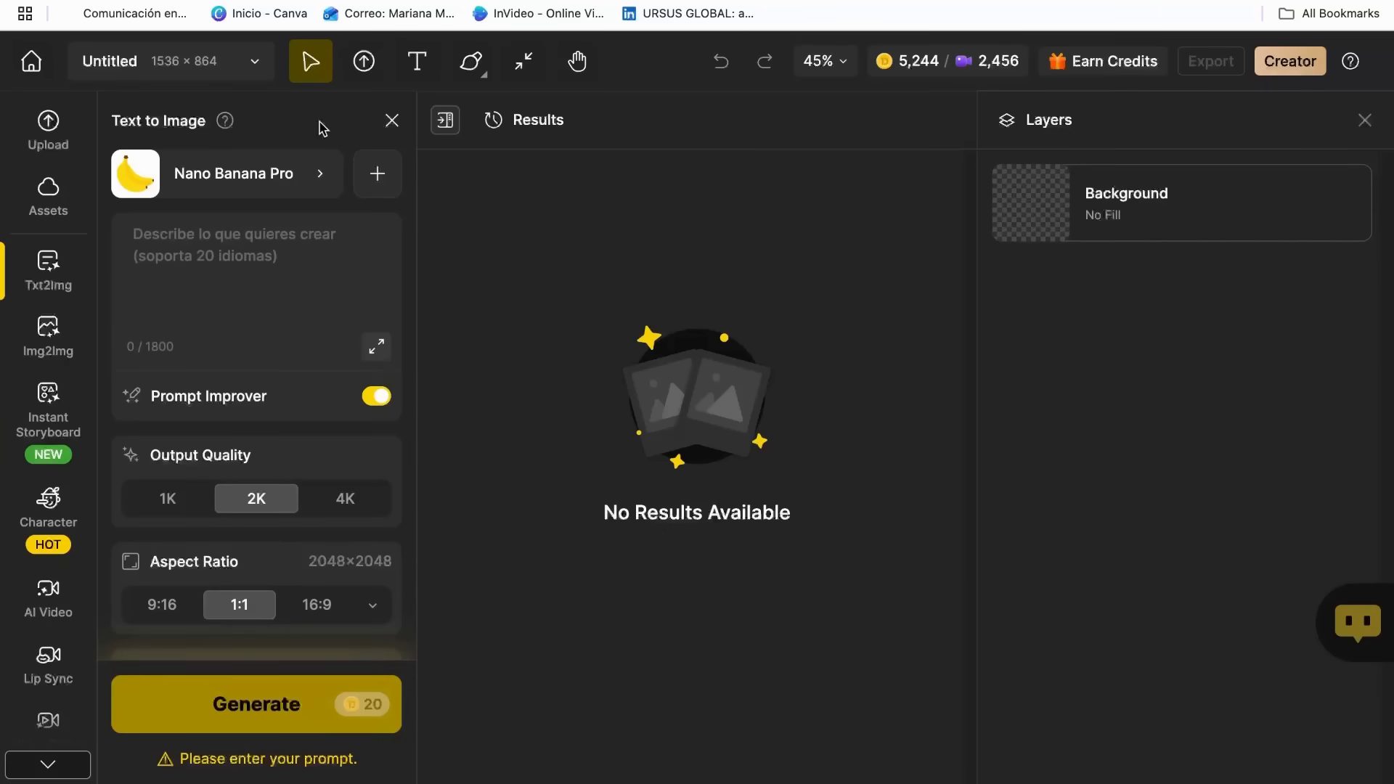
click(255, 266)
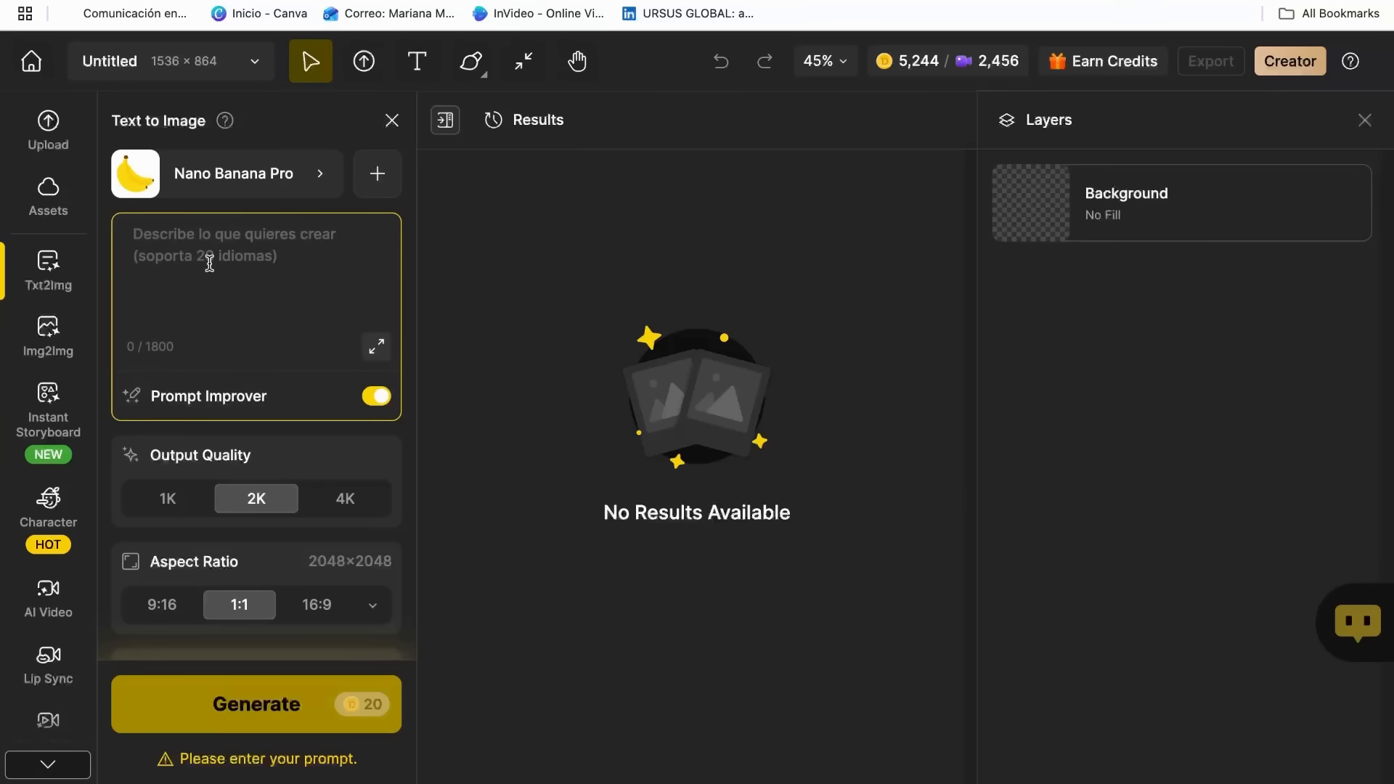
Step: Set aspect ratio to YouTube 16:9 and generate the girl-and-bunny castle garden image
click(373, 605)
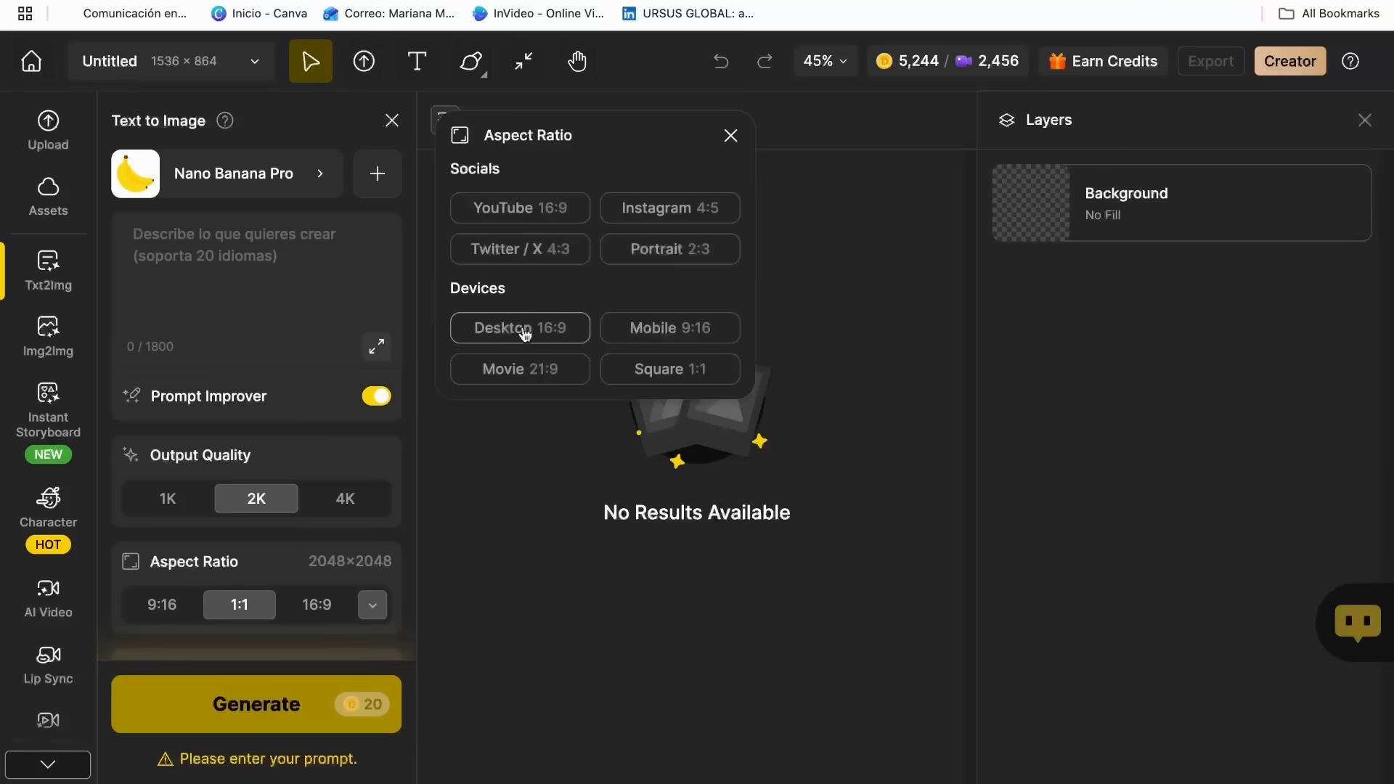
click(520, 207)
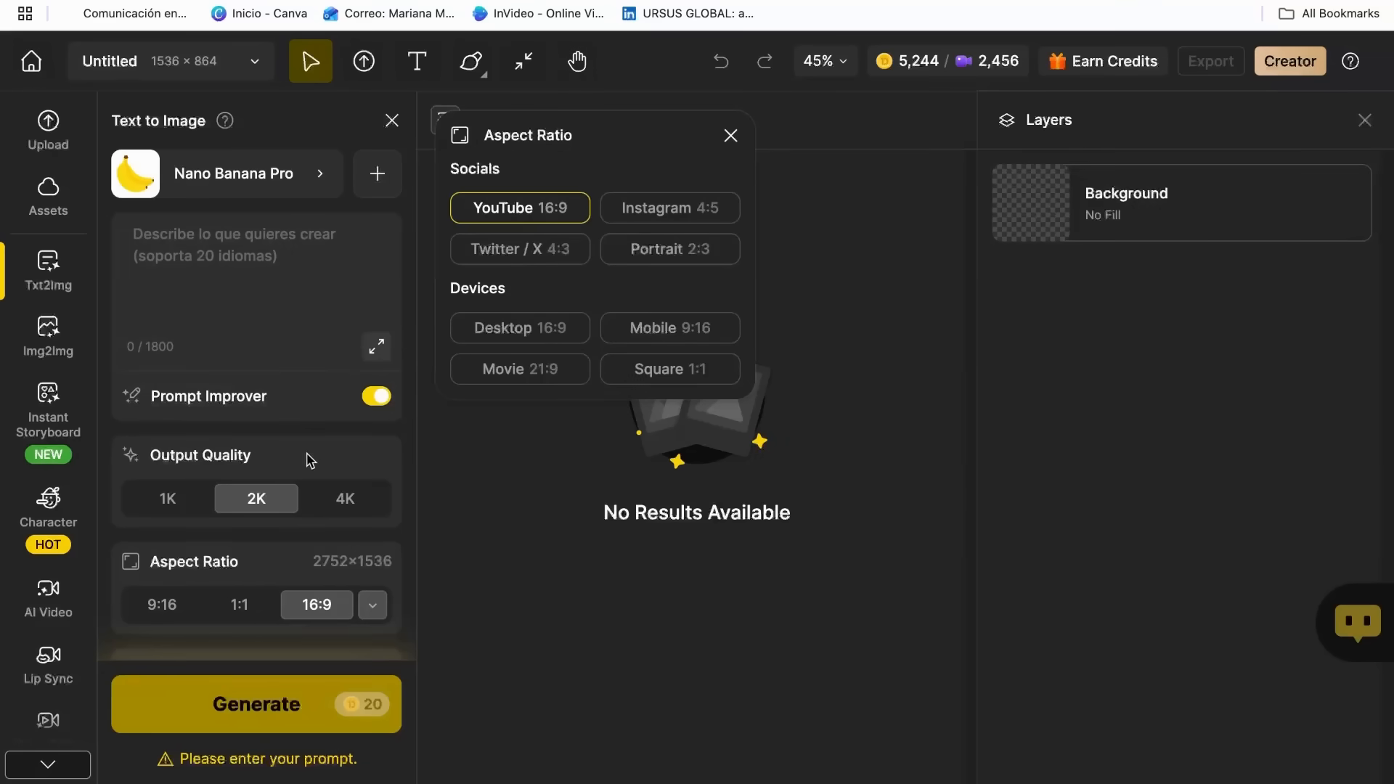
click(730, 136)
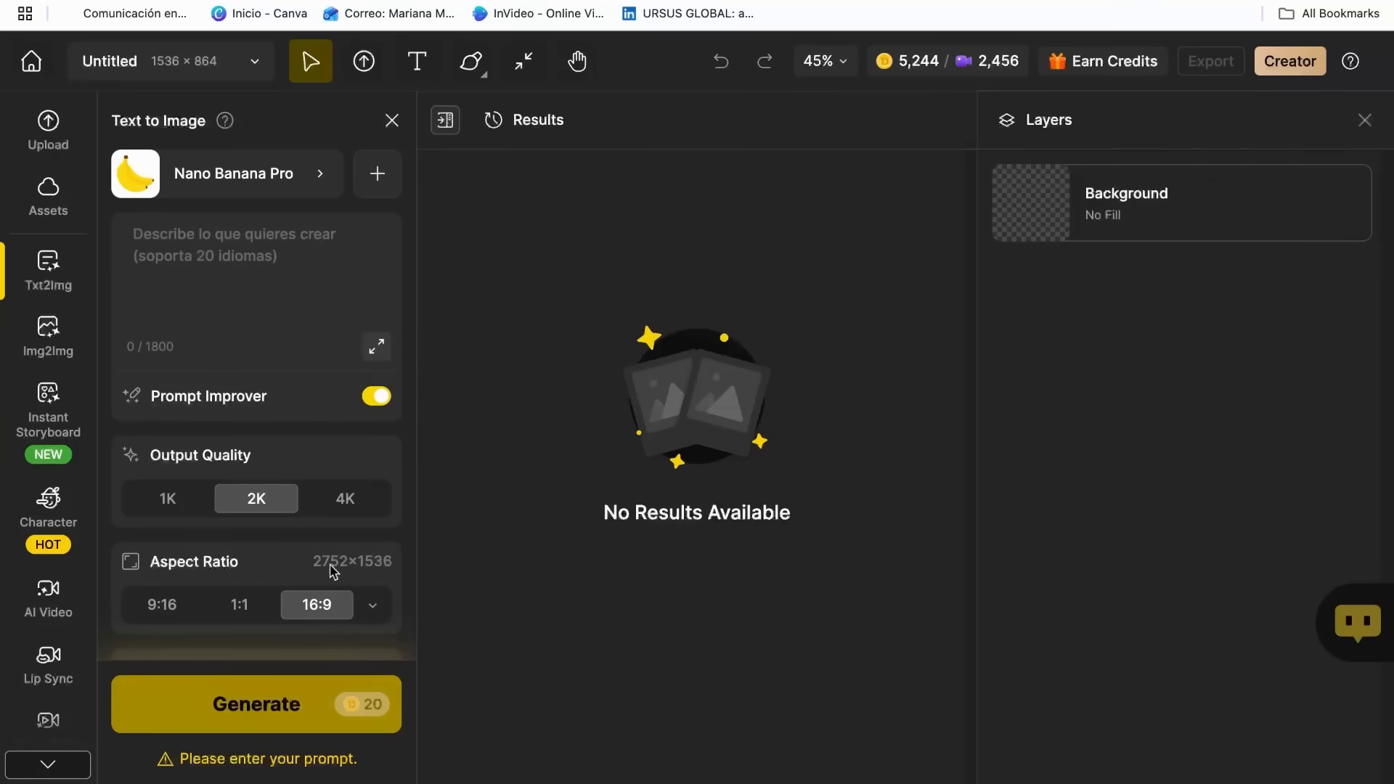
mouse_move(187, 252)
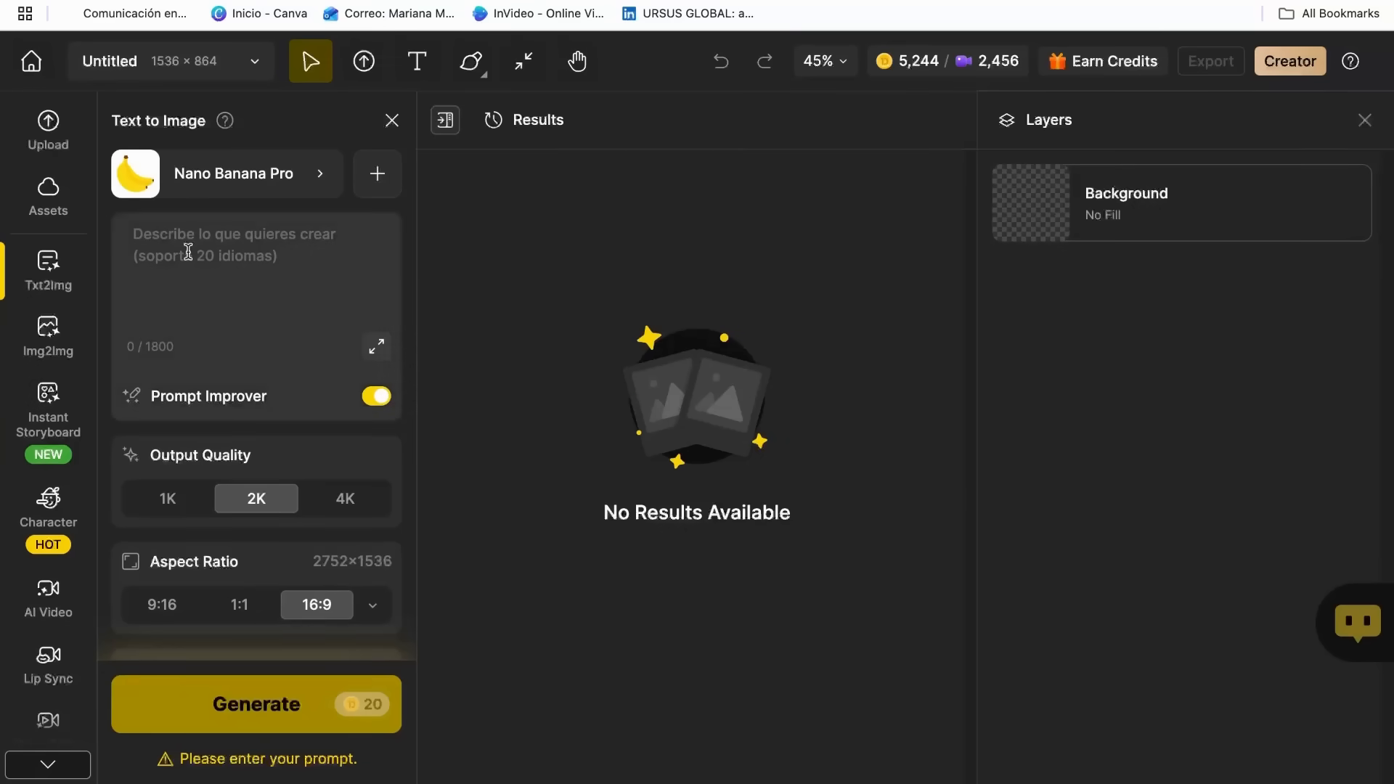
click(255, 276)
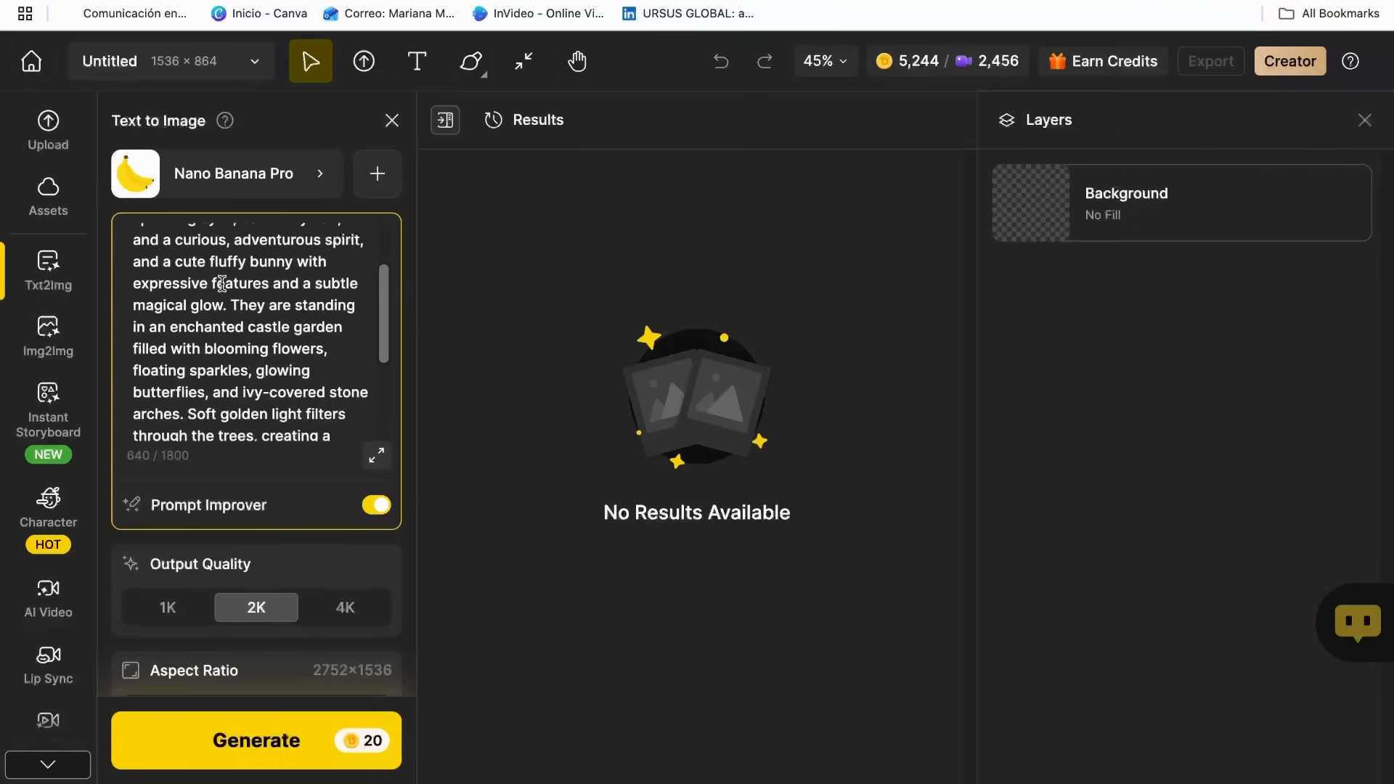
click(255, 740)
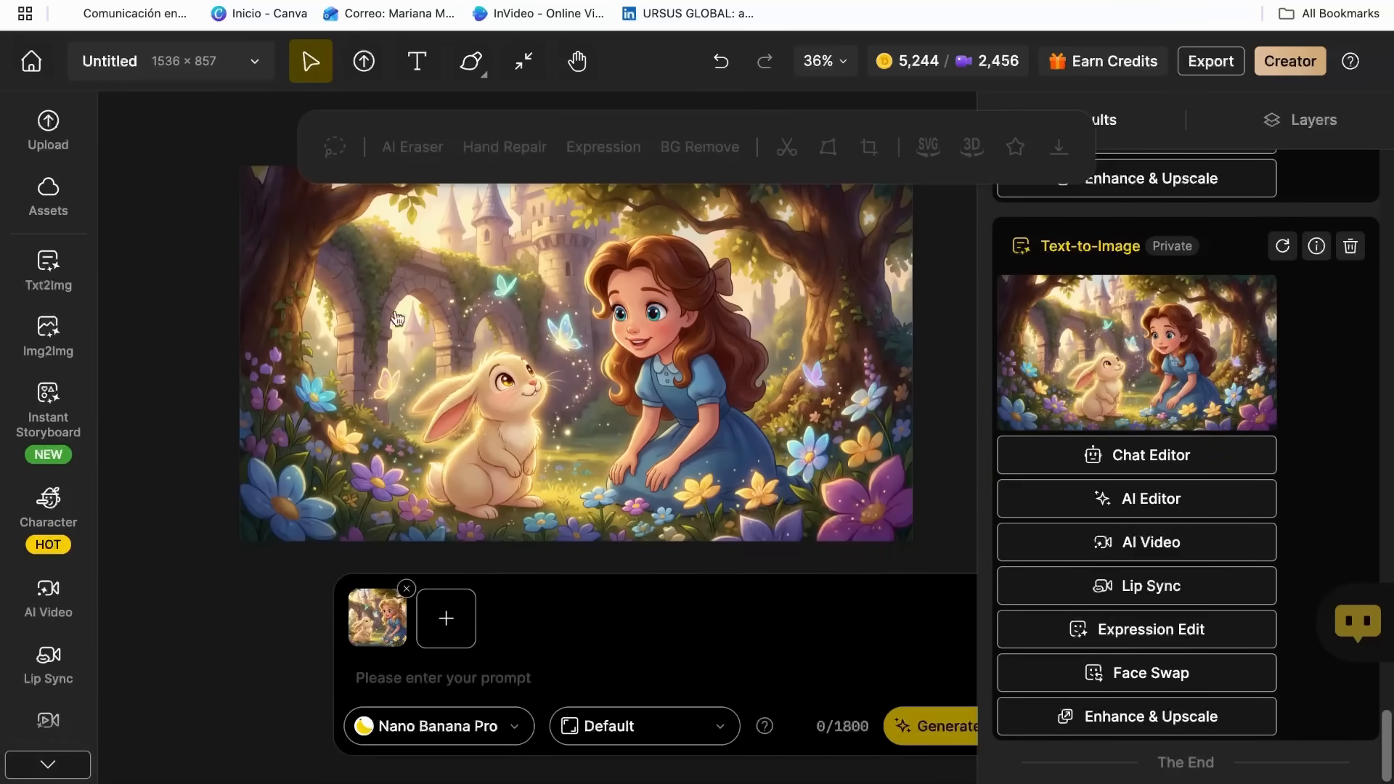
Step: Enter the Chat Editor prompt 'Change the color of her hair to blonde'
text(C)
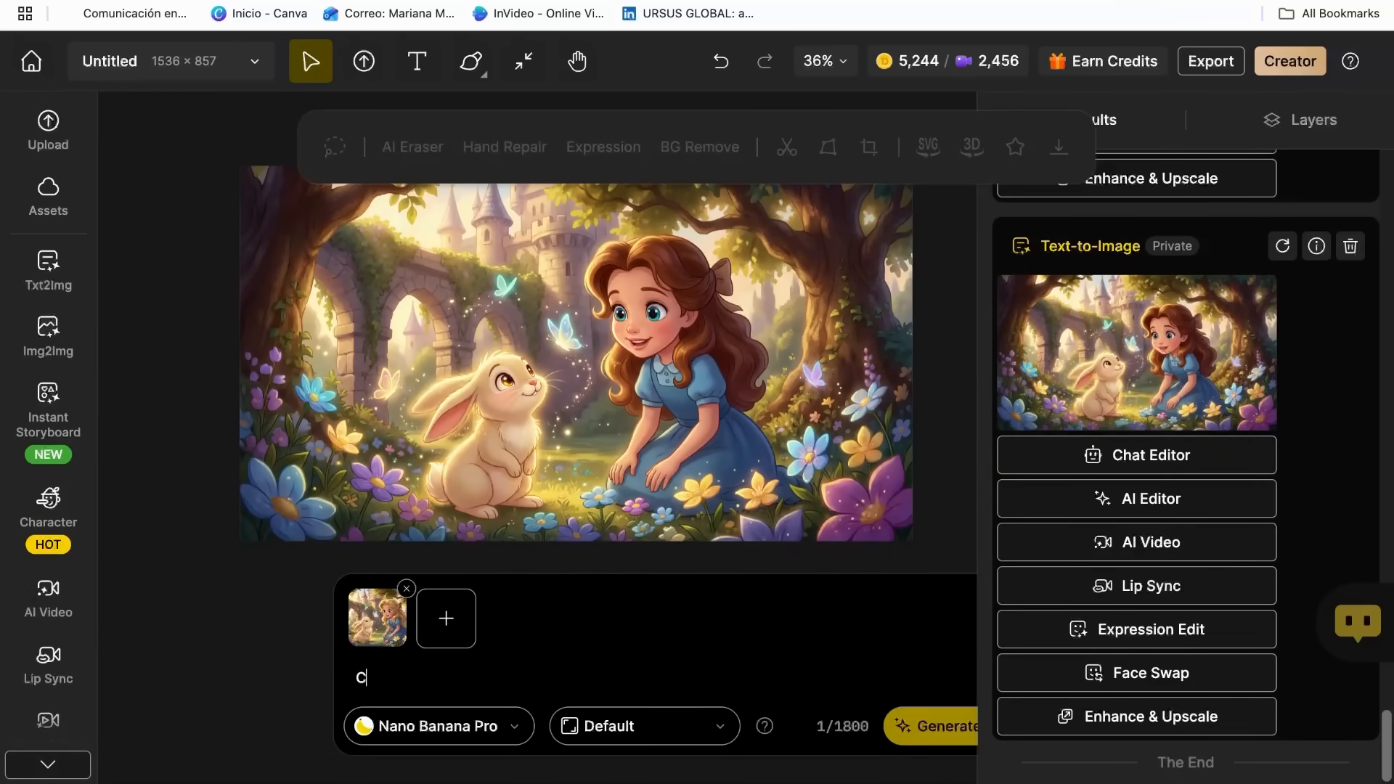
text(hange th)
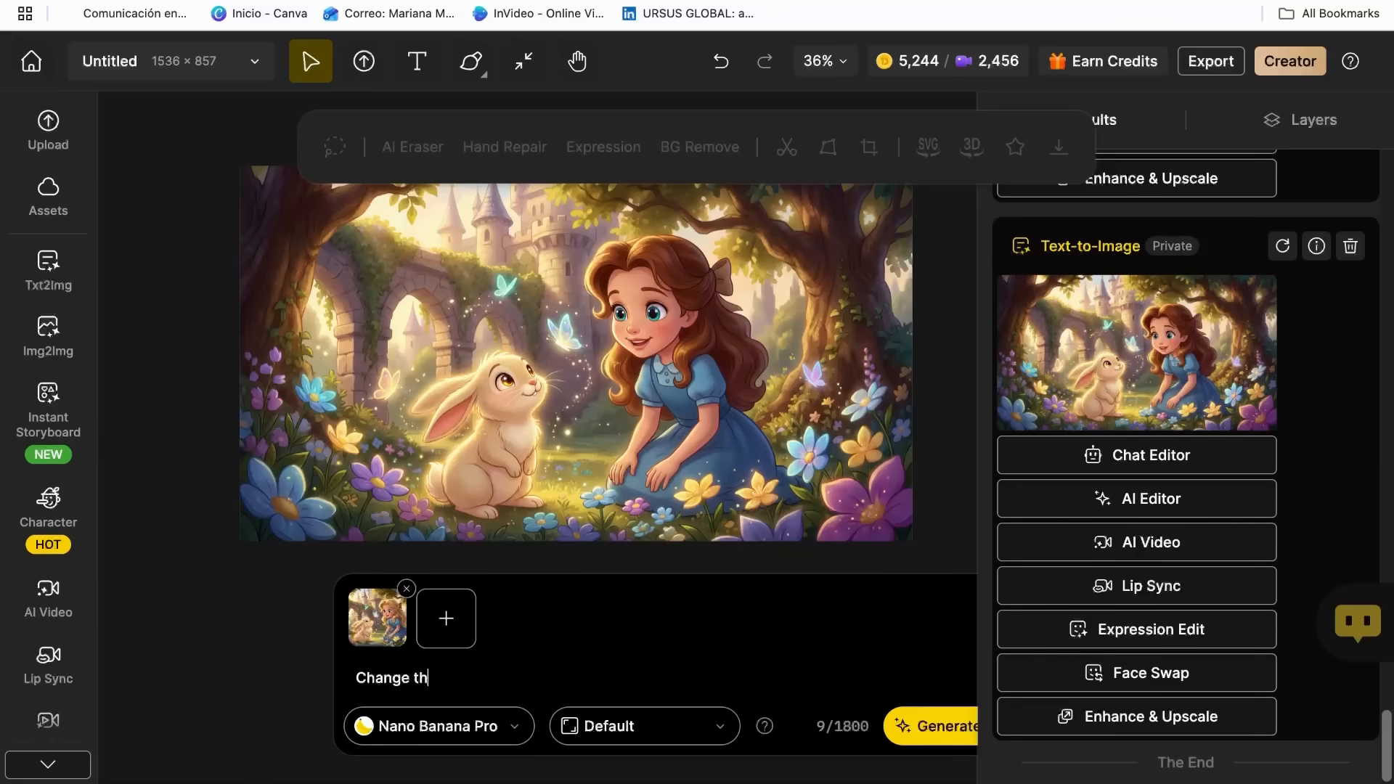
text(C)
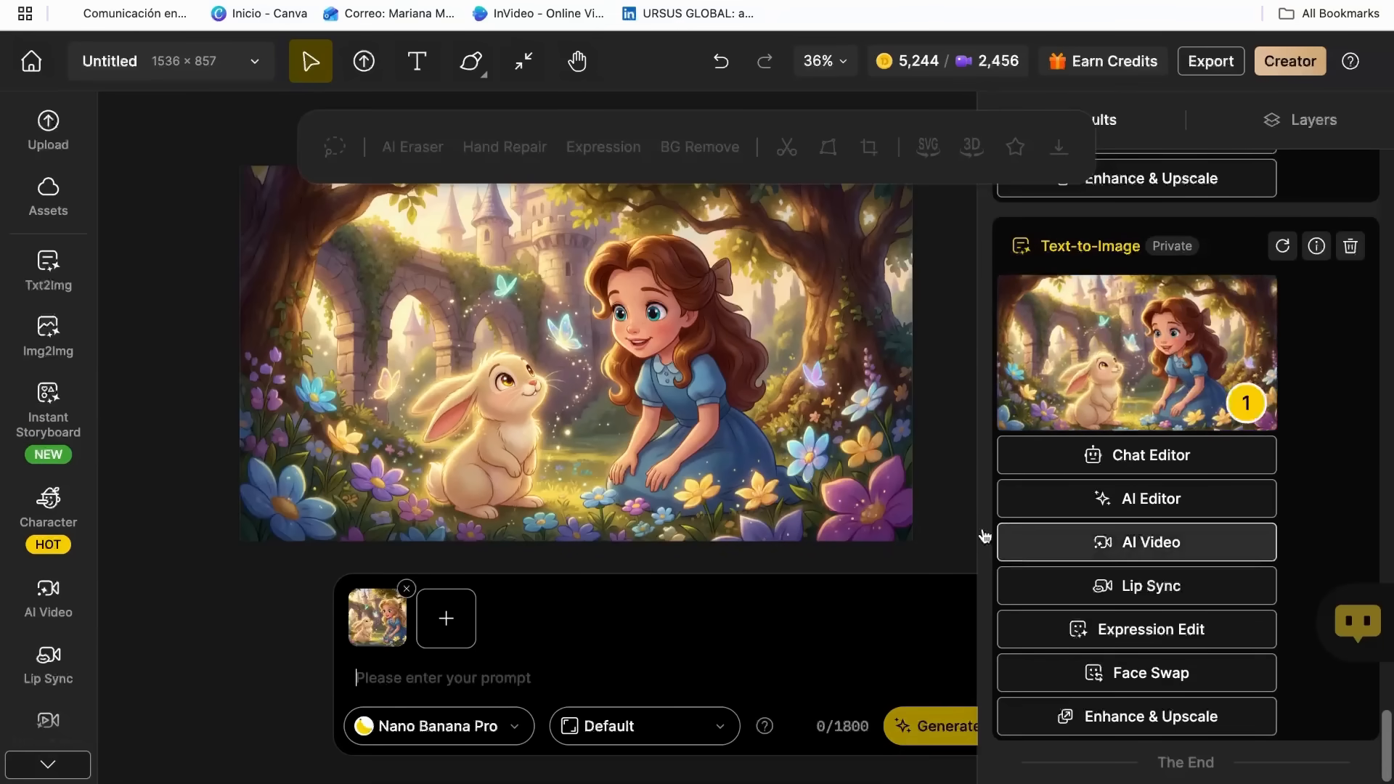
text(Change the color of her hair to blonde)
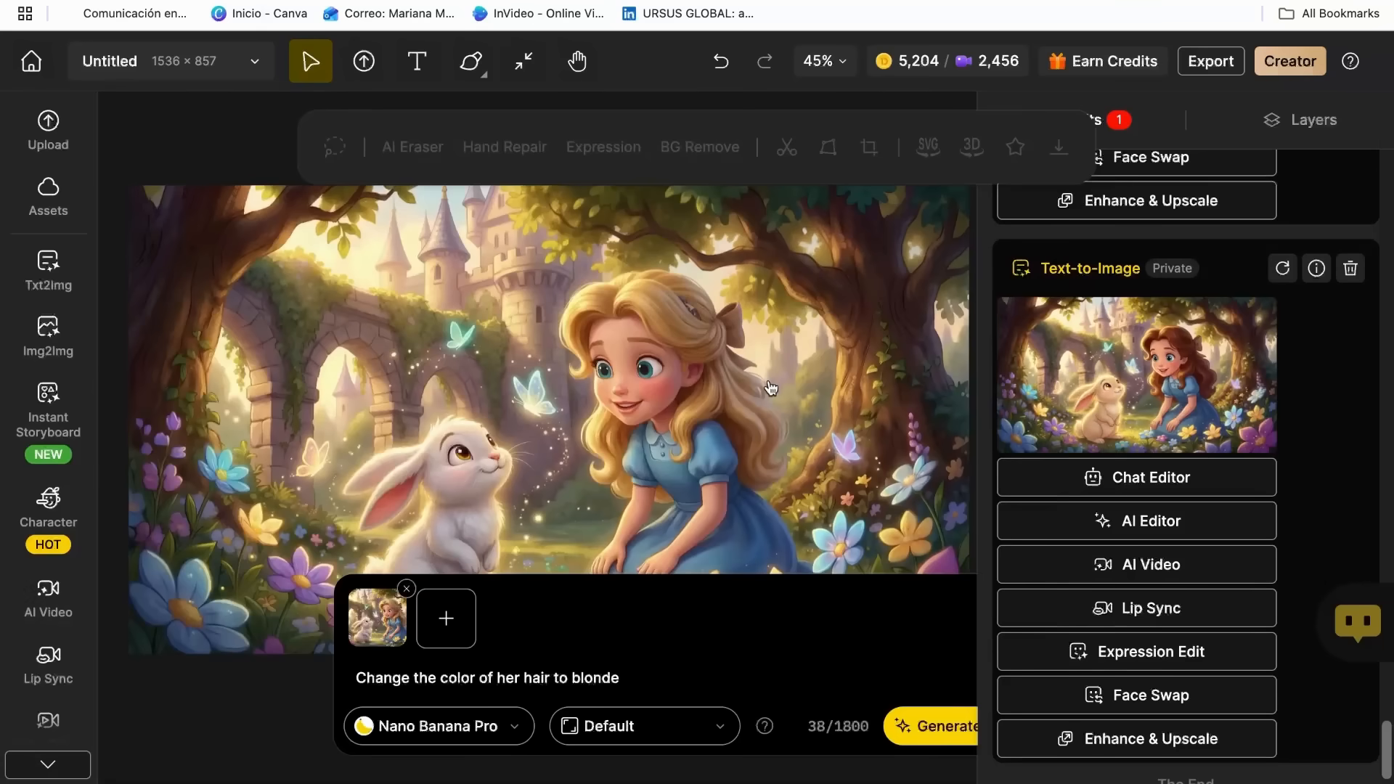
scroll(down, 3)
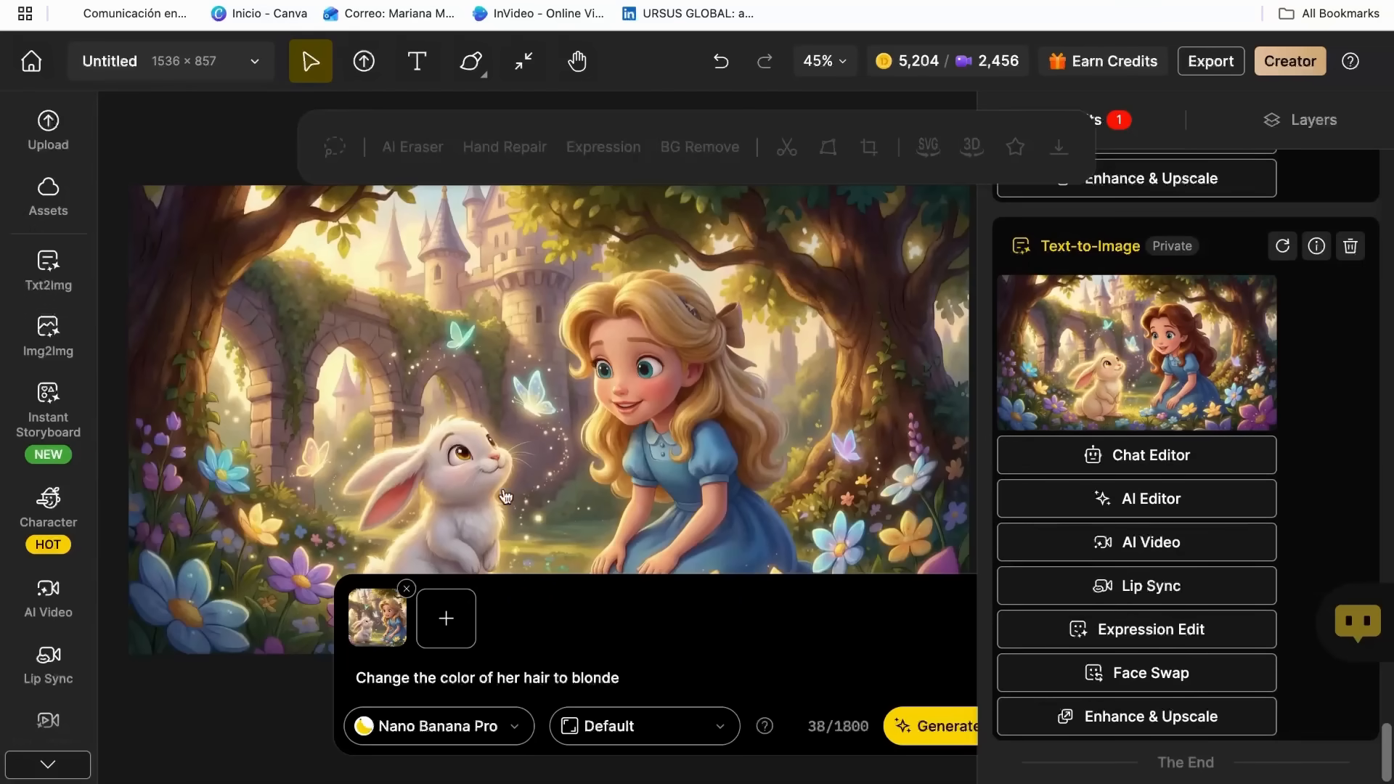
click(942, 726)
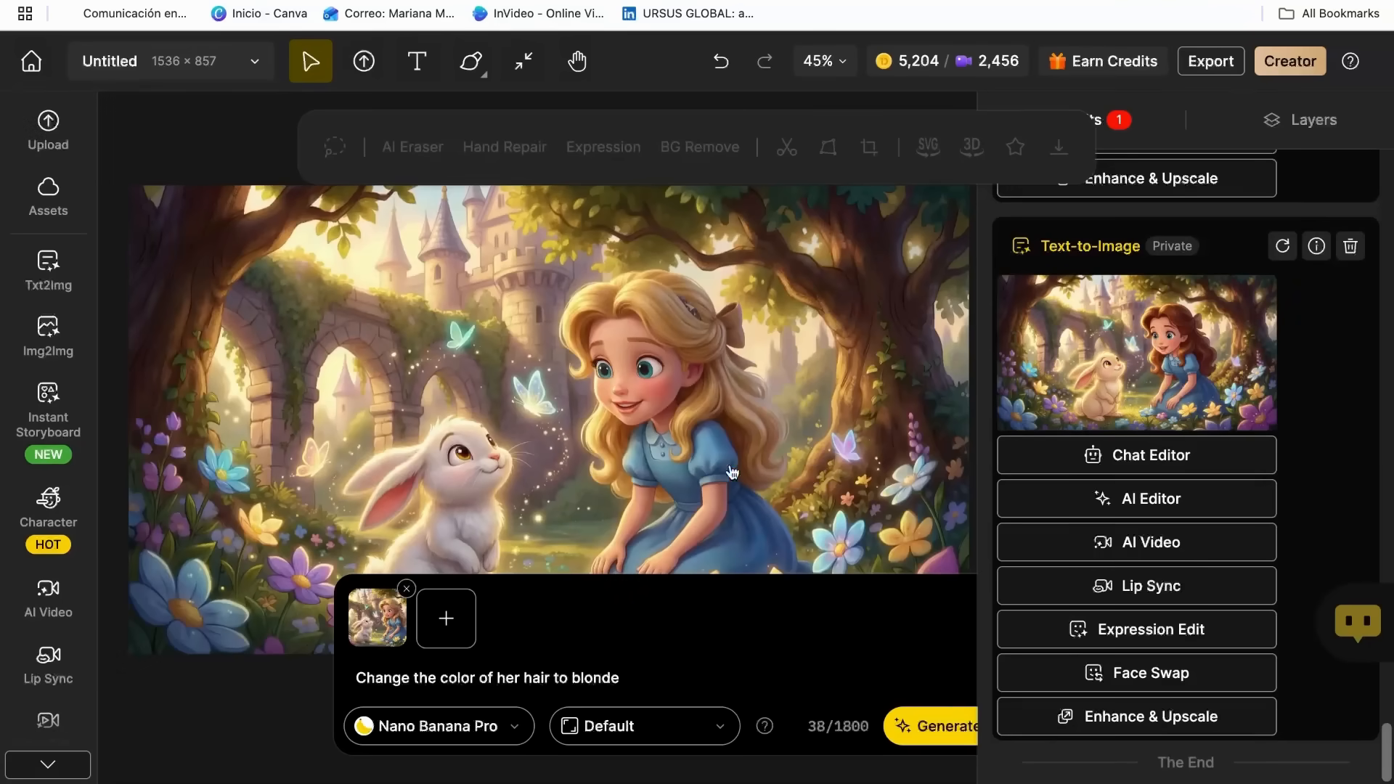
click(406, 589)
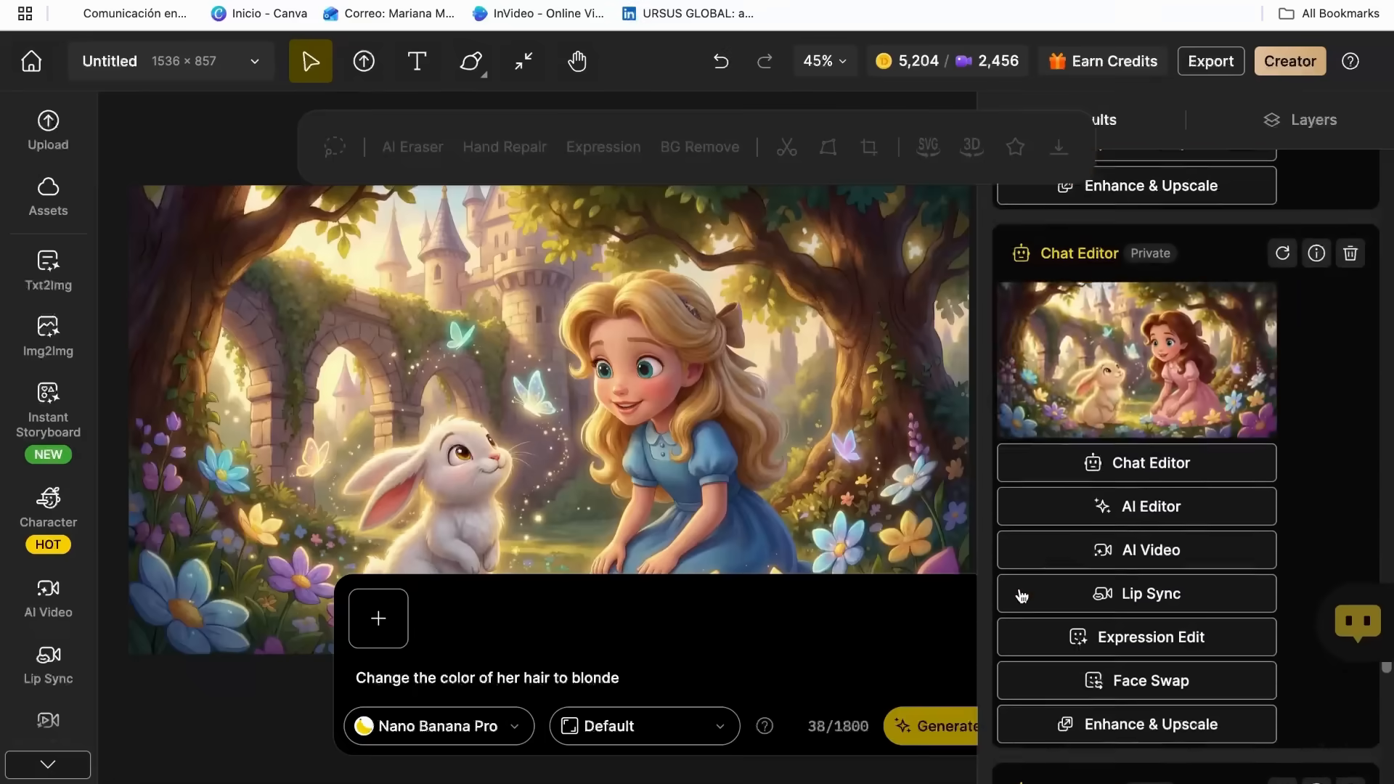
scroll(down, 3)
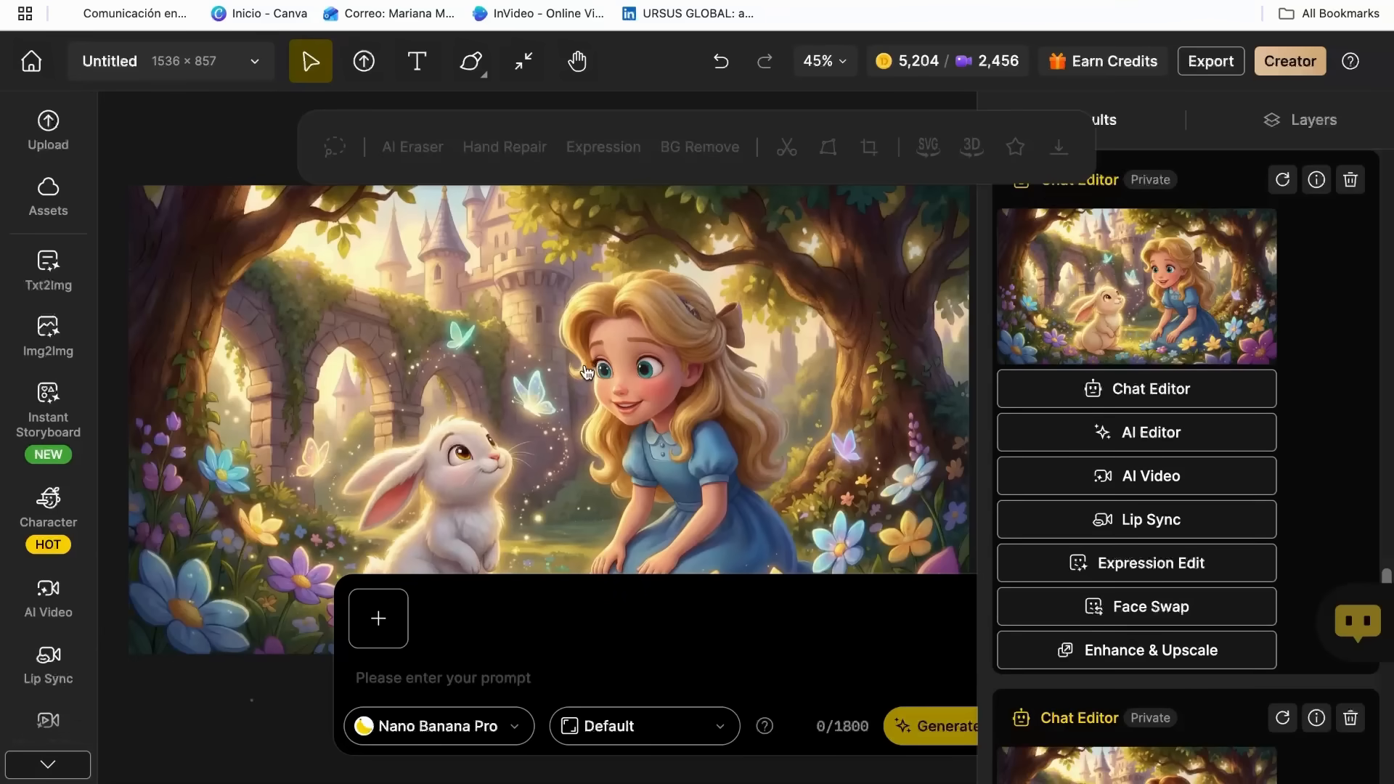
mouse_move(702, 307)
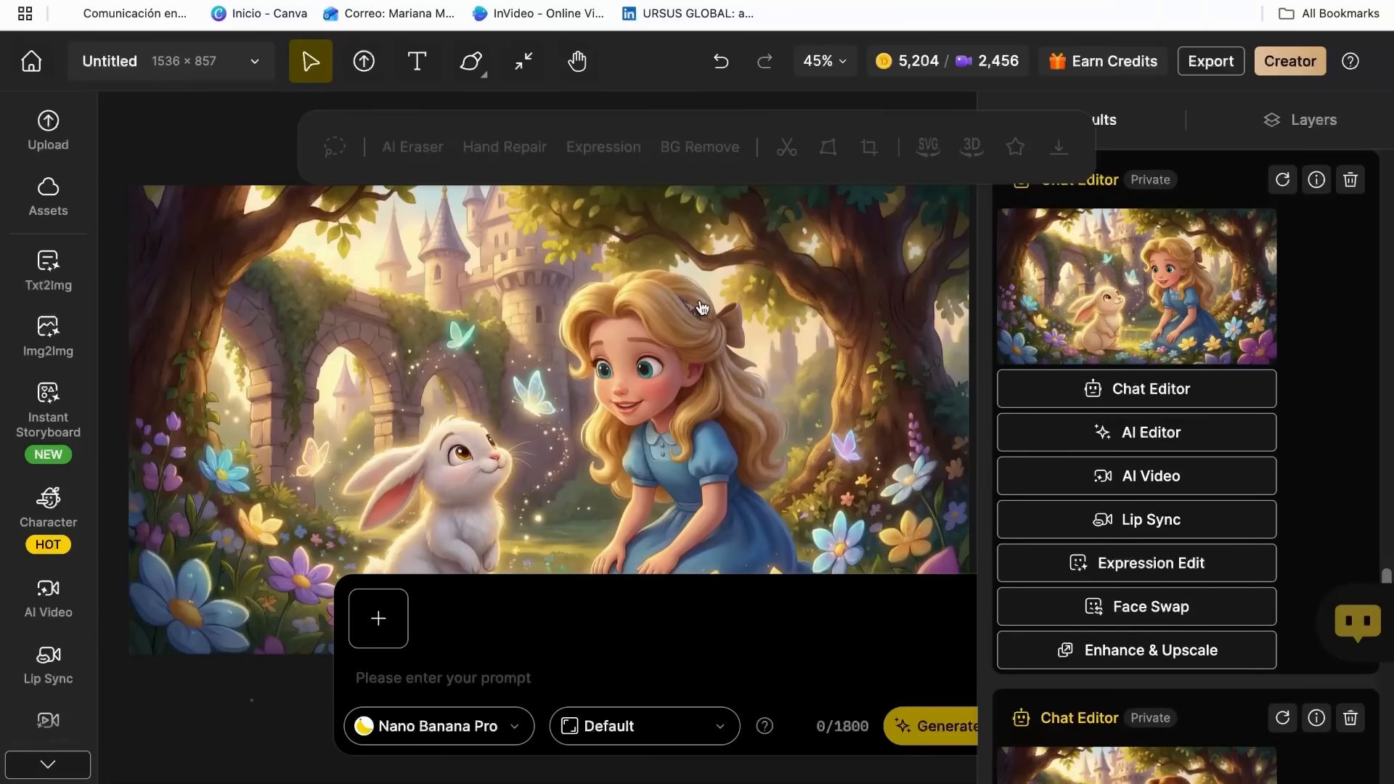
scroll(down, 3)
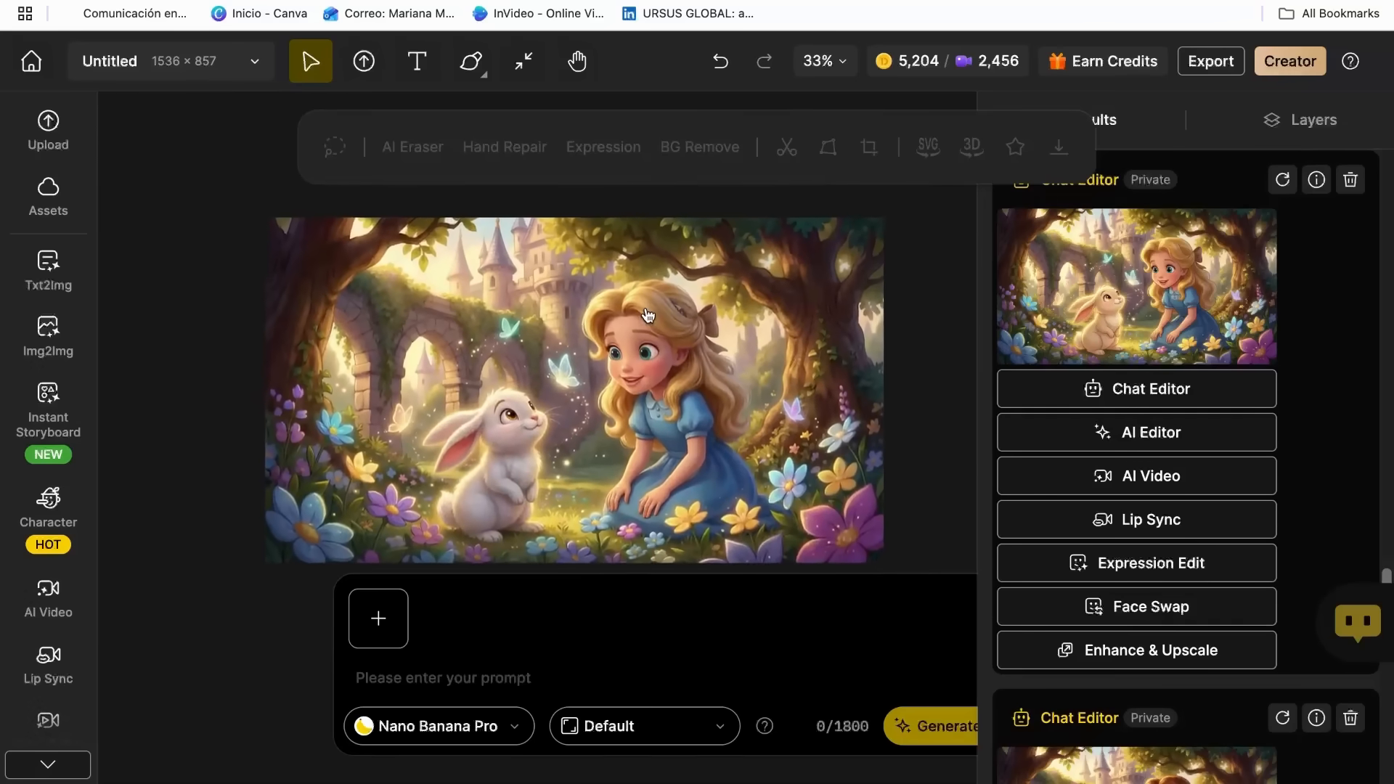
scroll(down, 3)
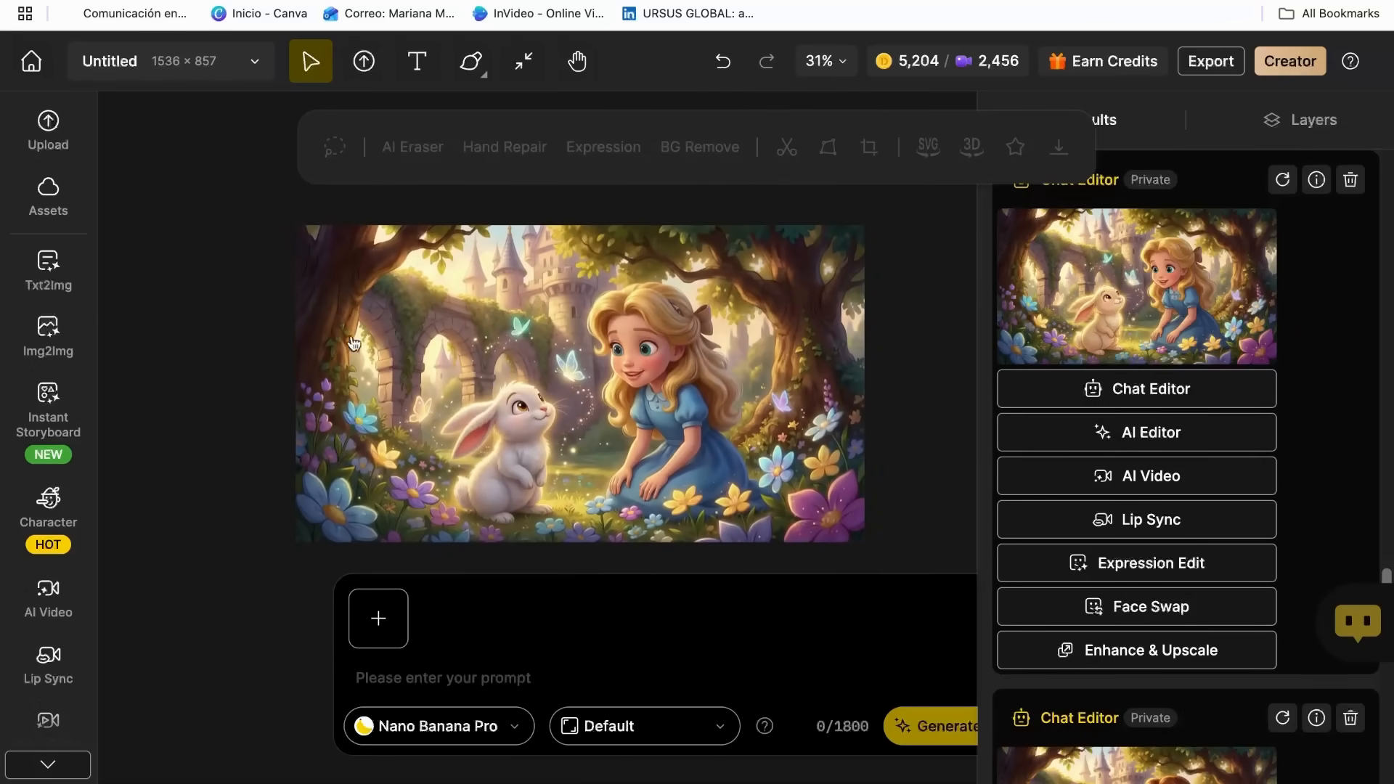
mouse_move(380, 377)
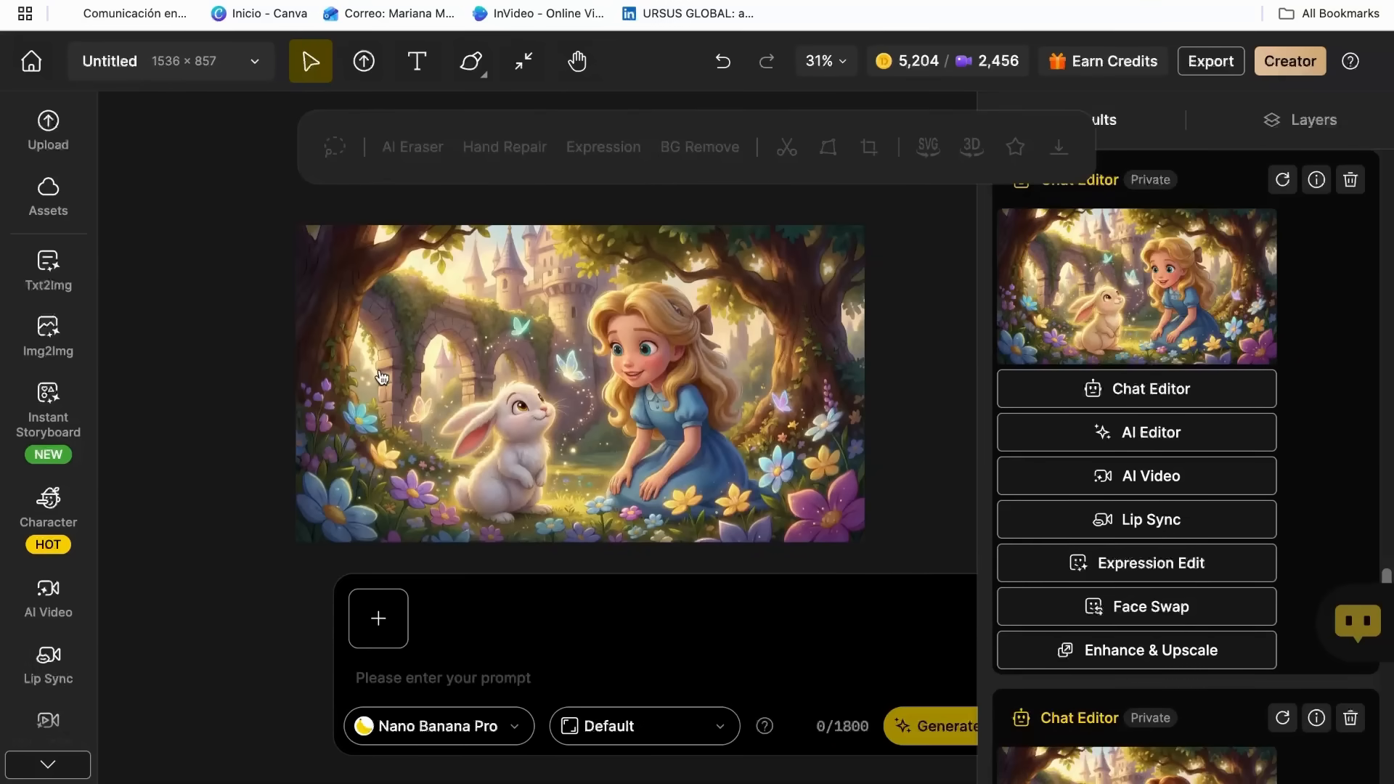
mouse_move(887, 455)
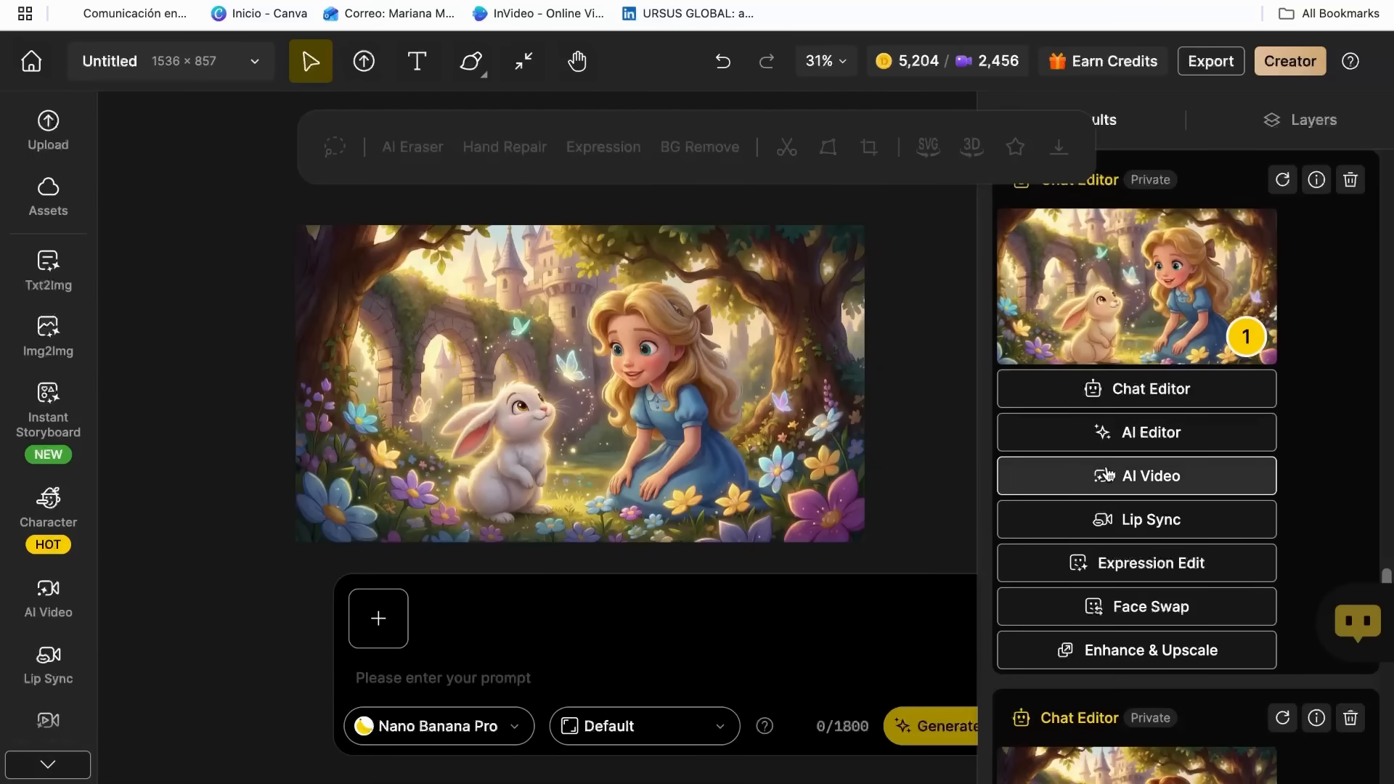
Step: Set up AI Video from the blonde-girl image, removing the prompt's trailing period and reviewing models
click(1136, 475)
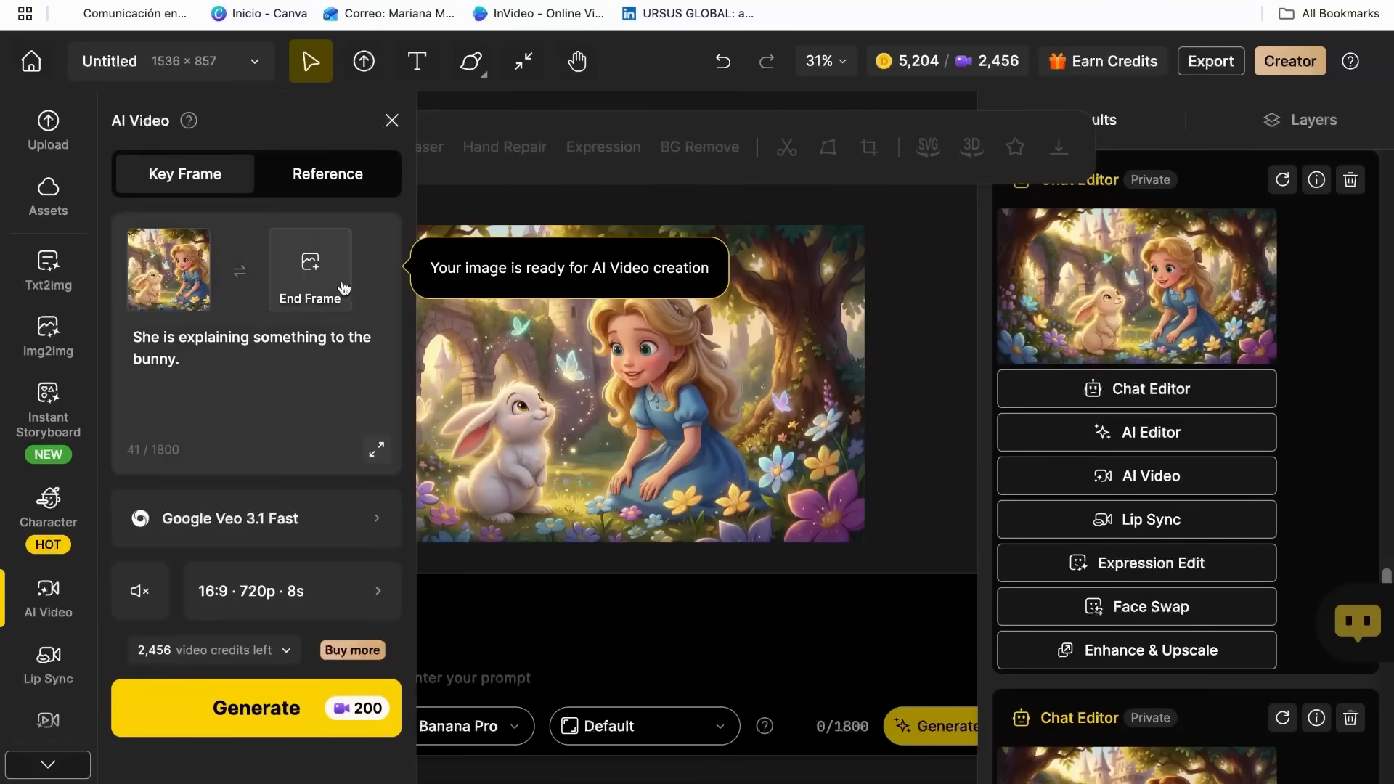
click(310, 267)
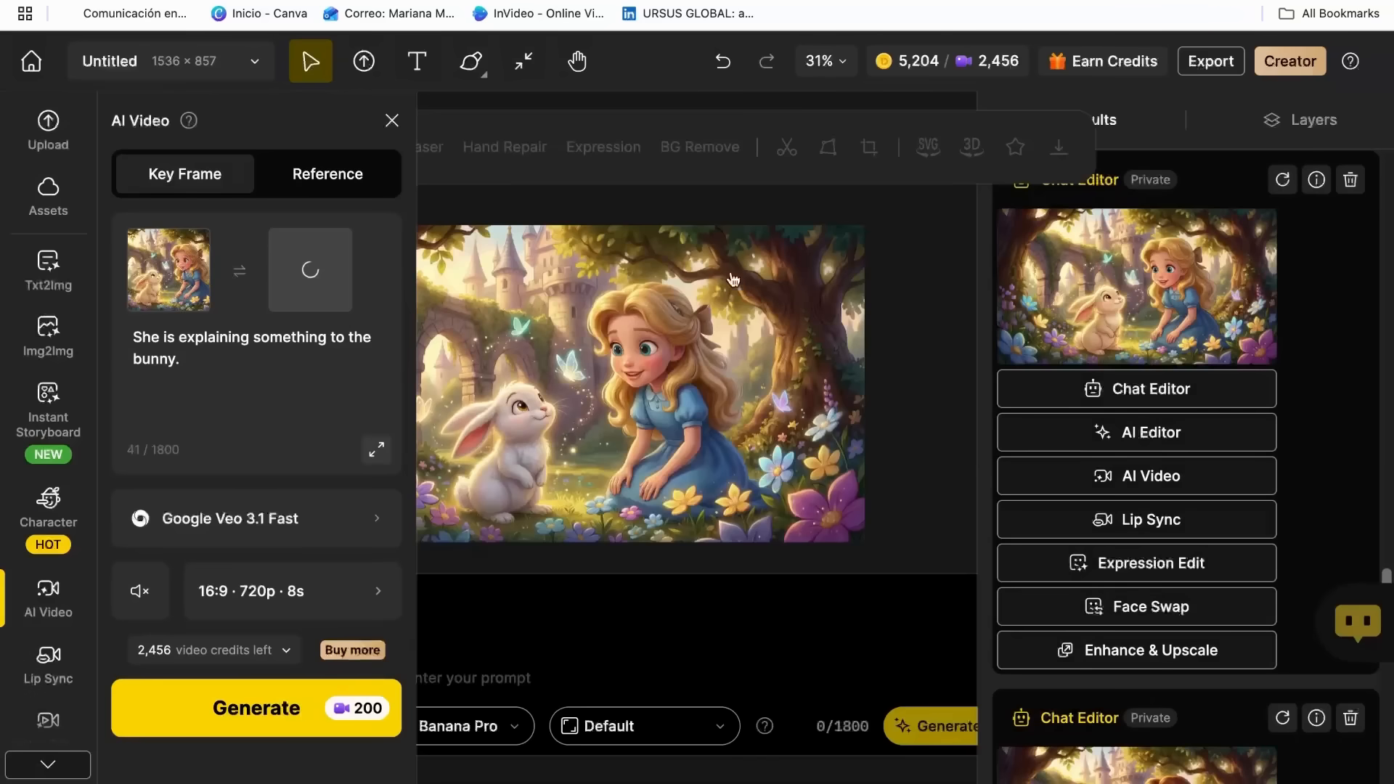
mouse_move(320, 318)
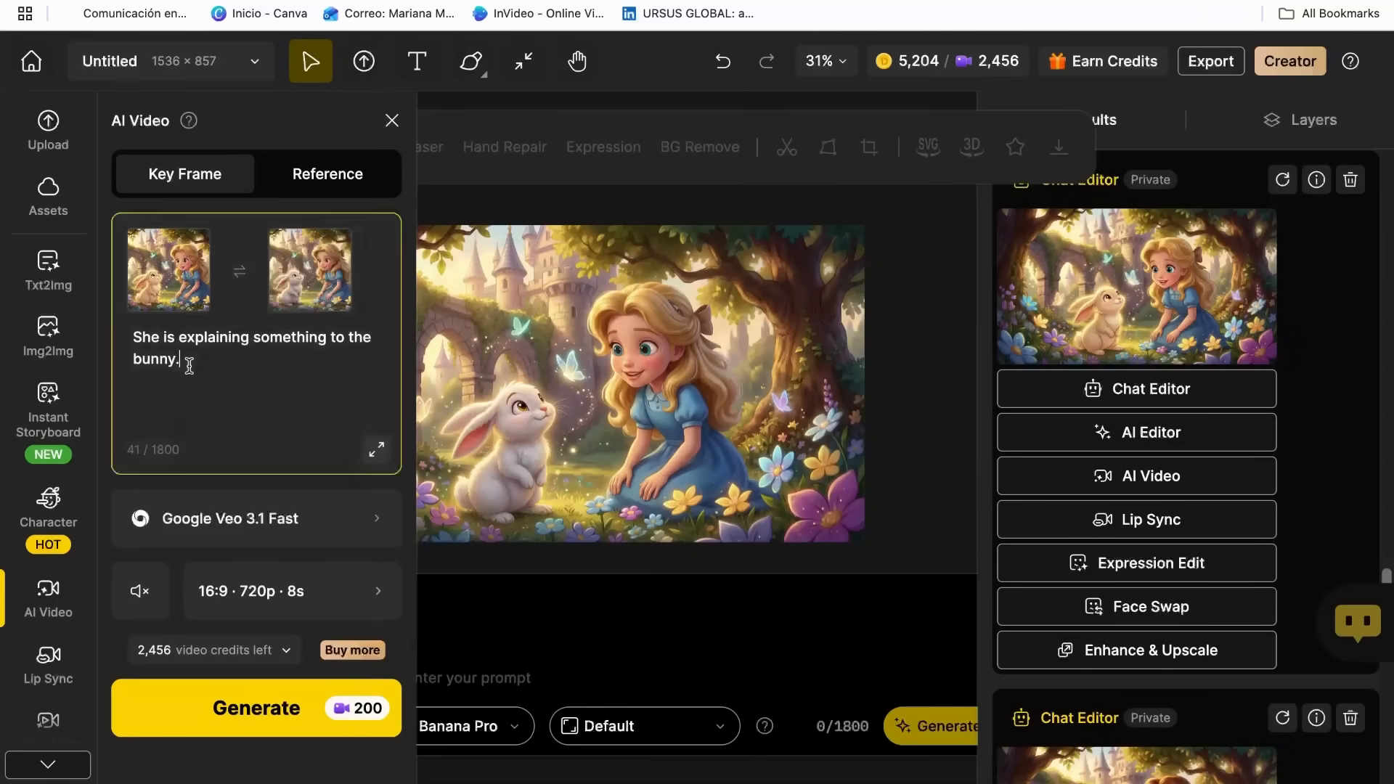
key(Backspace)
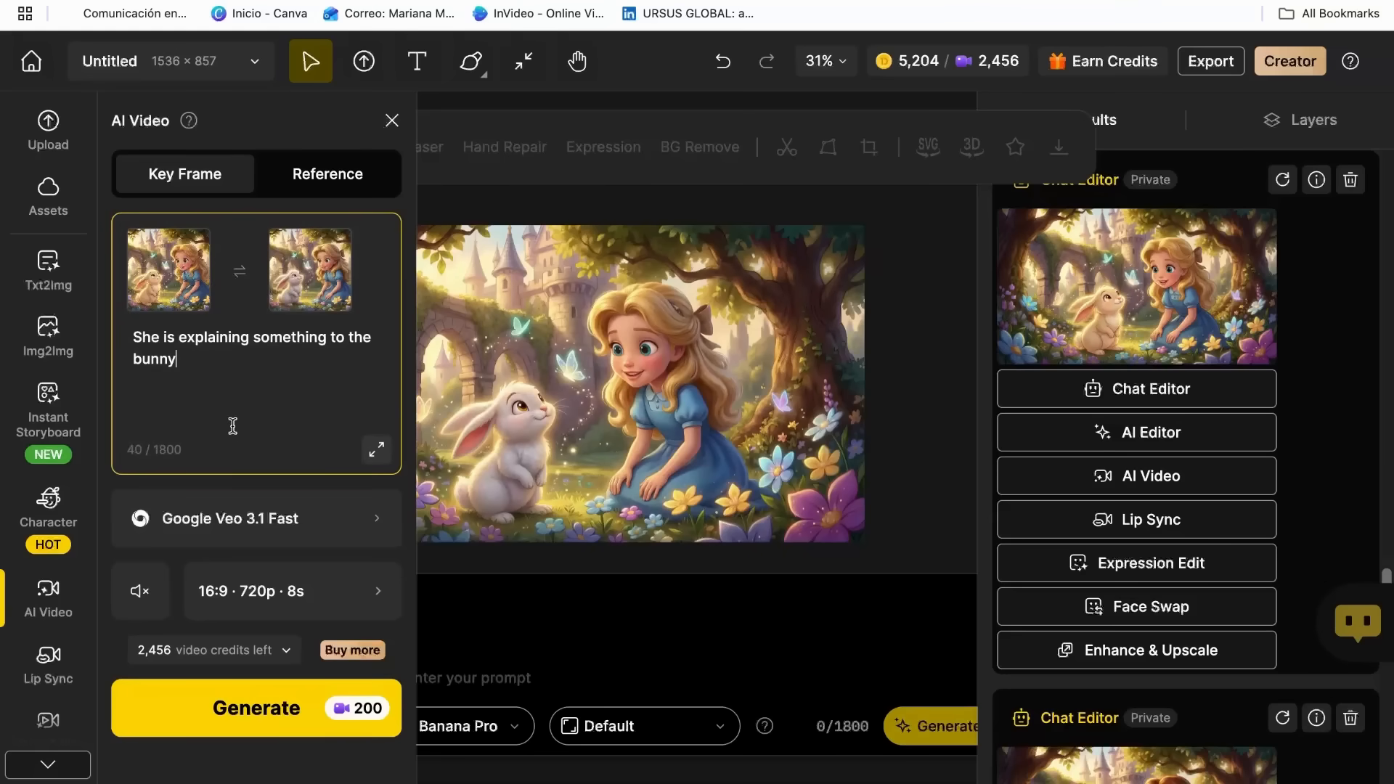
mouse_move(206, 389)
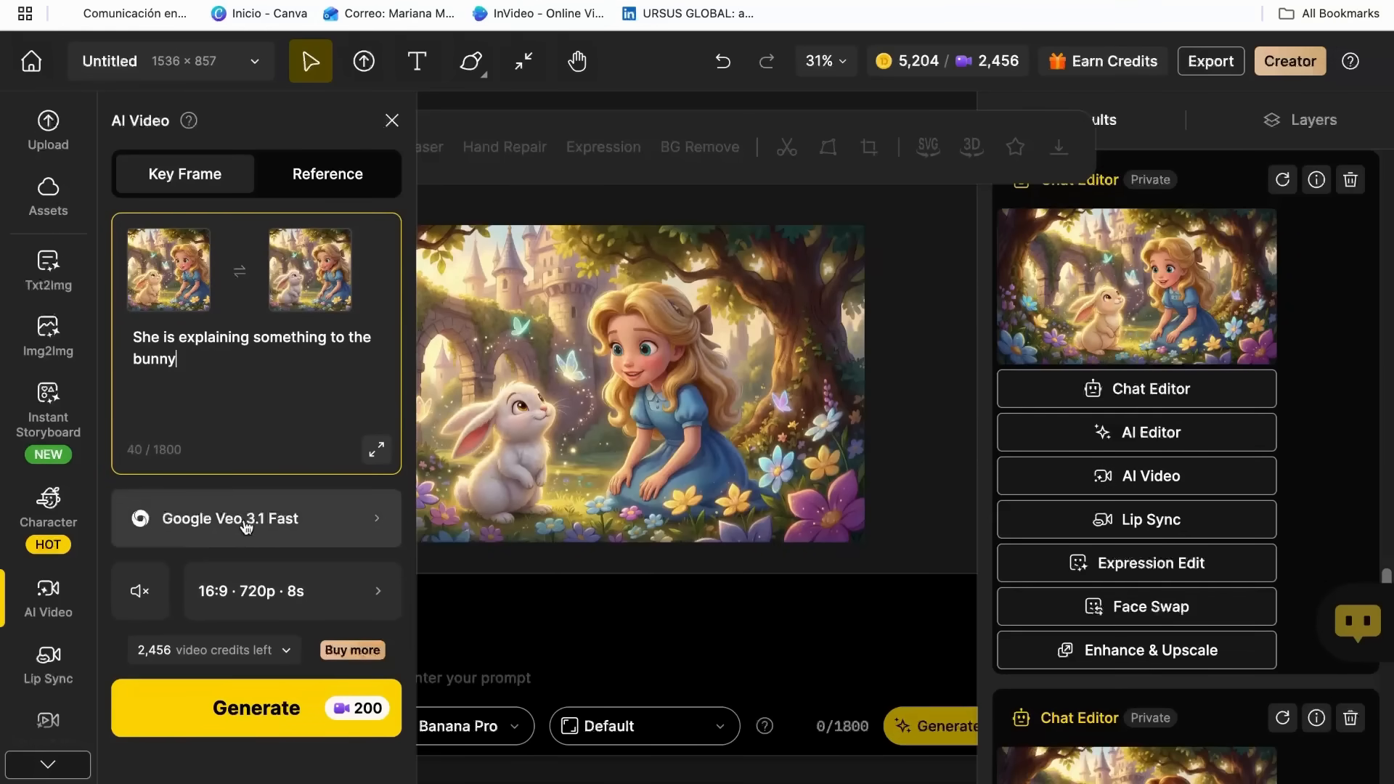
click(255, 708)
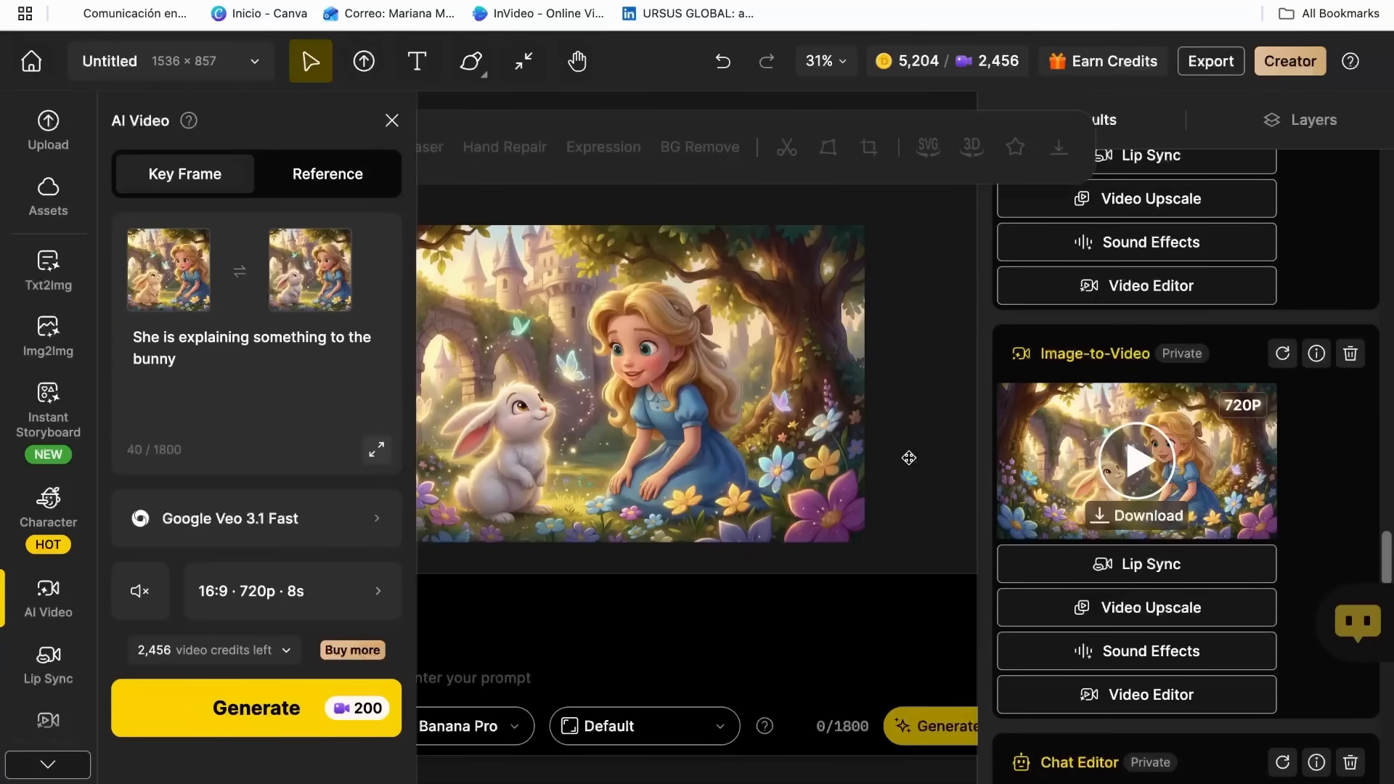
Step: Open the Image-to-Video result in the large preview viewer
click(1136, 460)
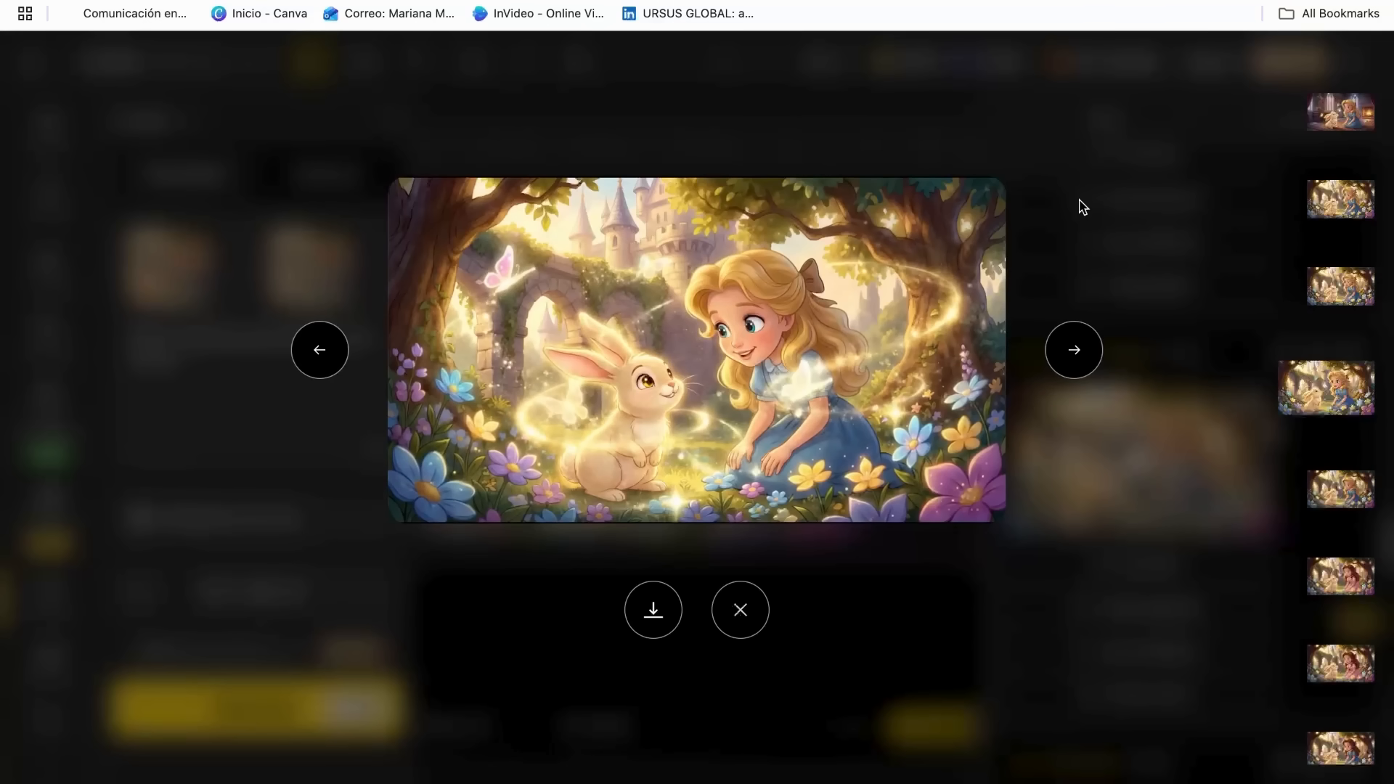
Step: Close the video preview and select the girl-and-bunny image on the canvas
click(740, 610)
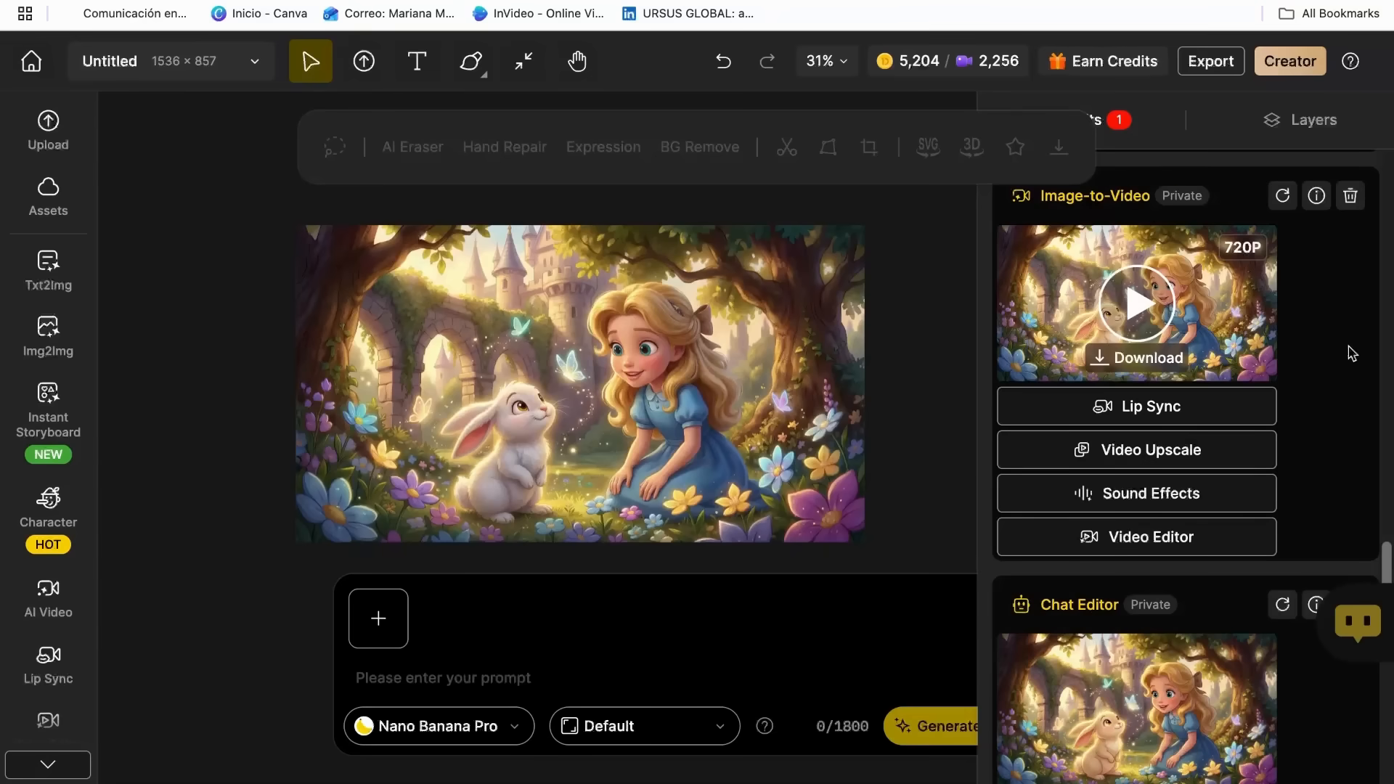
mouse_move(805, 391)
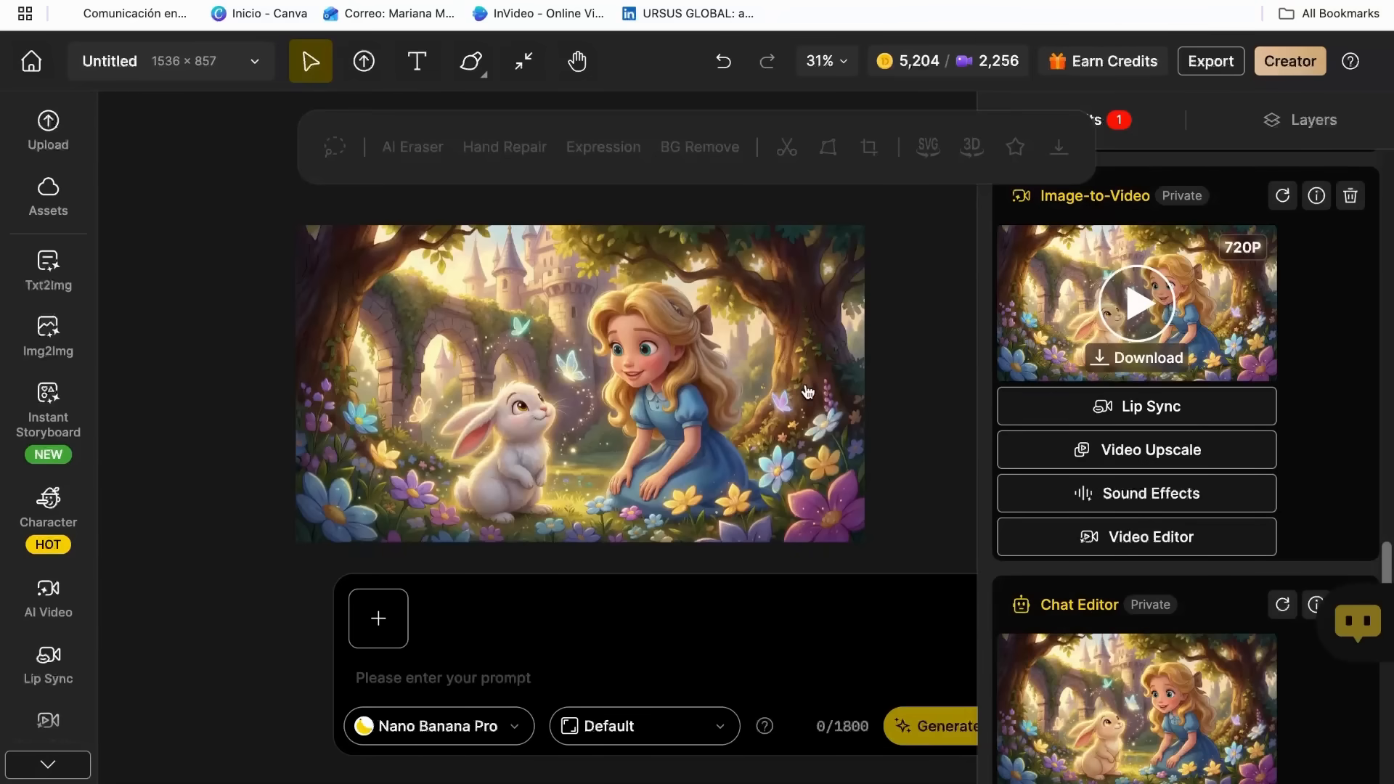
click(578, 383)
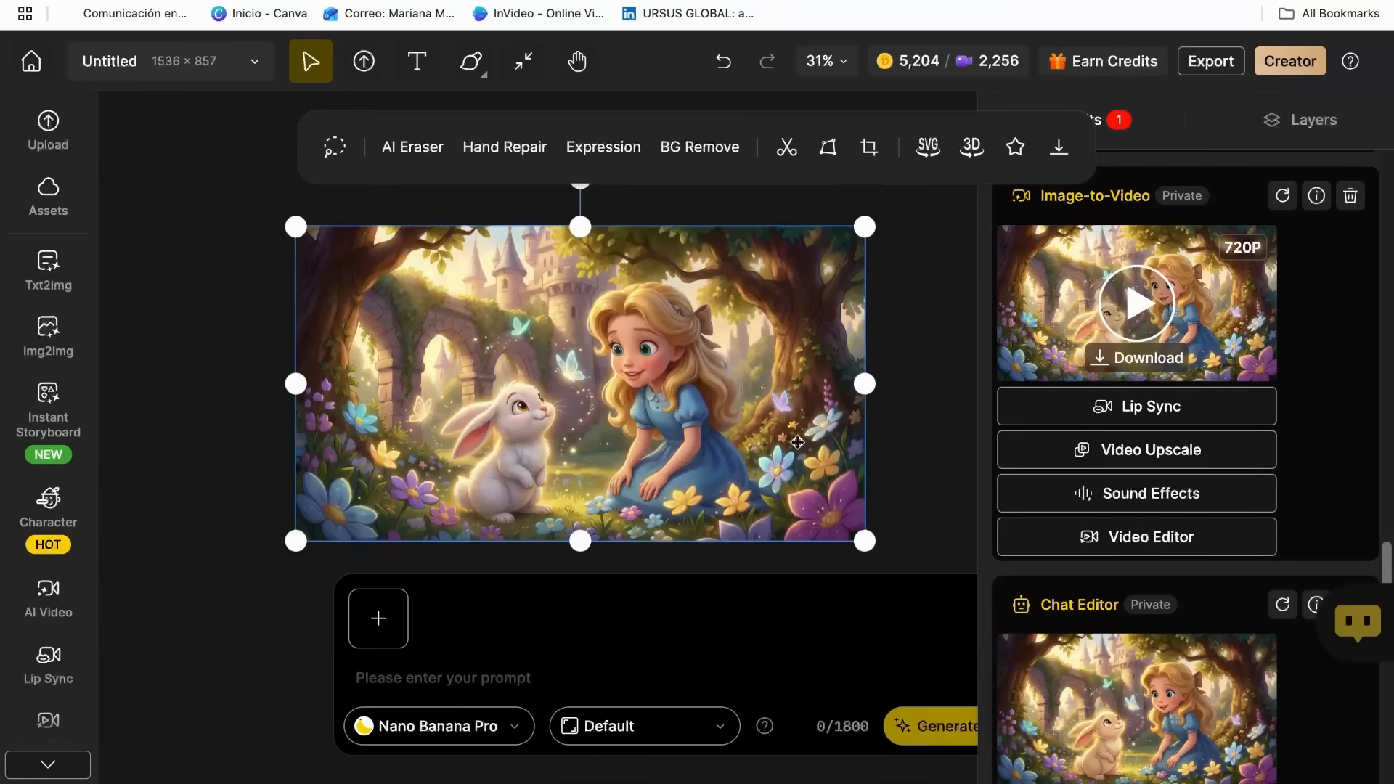
mouse_move(875, 432)
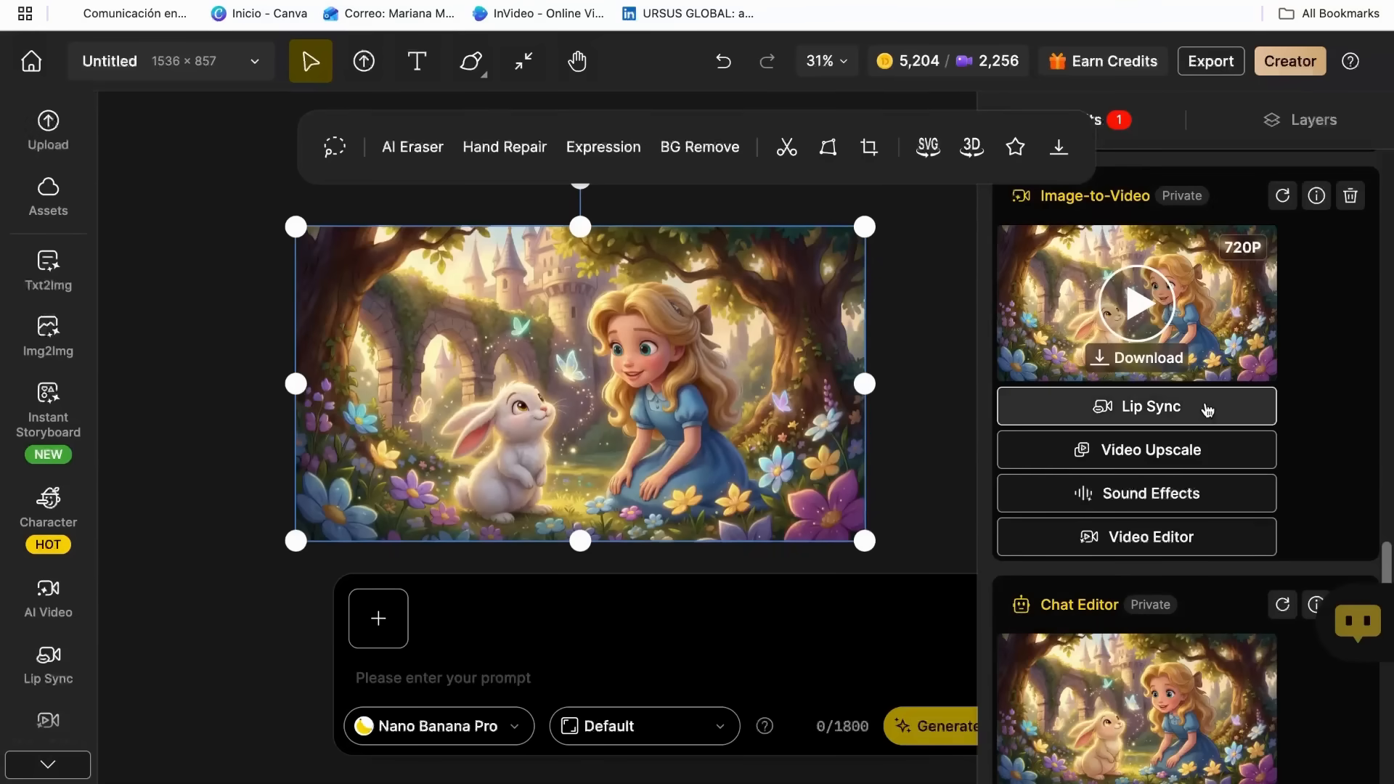
Step: Start Lip Sync on the video and pick speaking faces, marking the bunny's face manually
click(1135, 407)
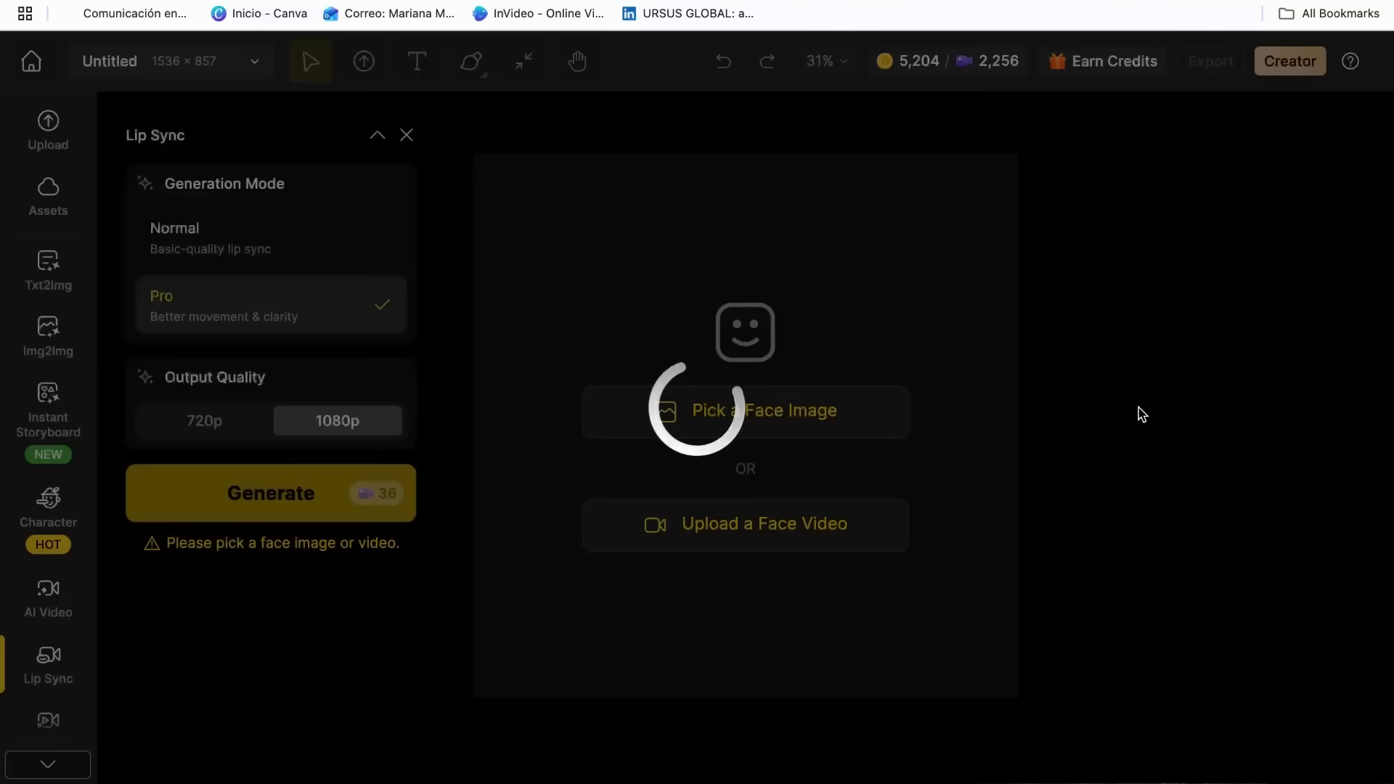
click(745, 410)
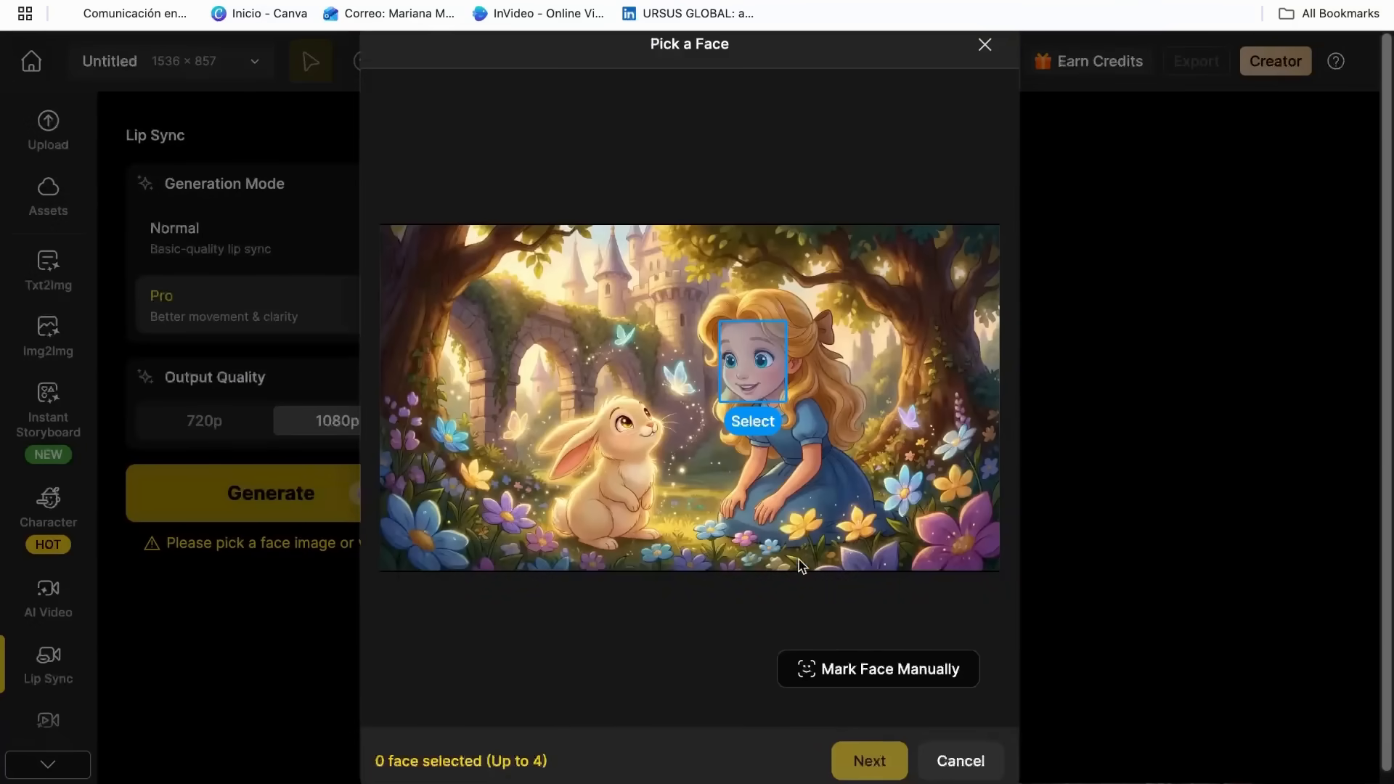
mouse_move(776, 321)
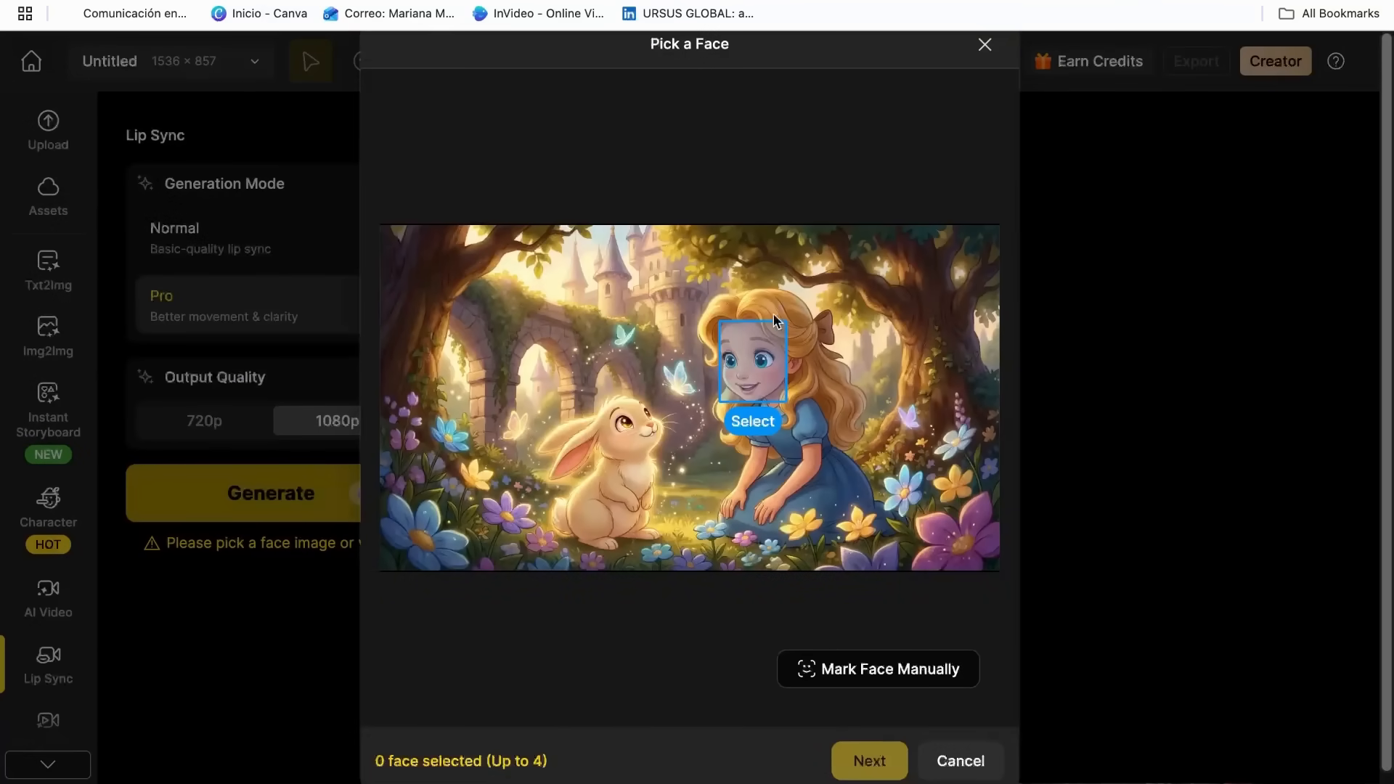
mouse_move(627, 423)
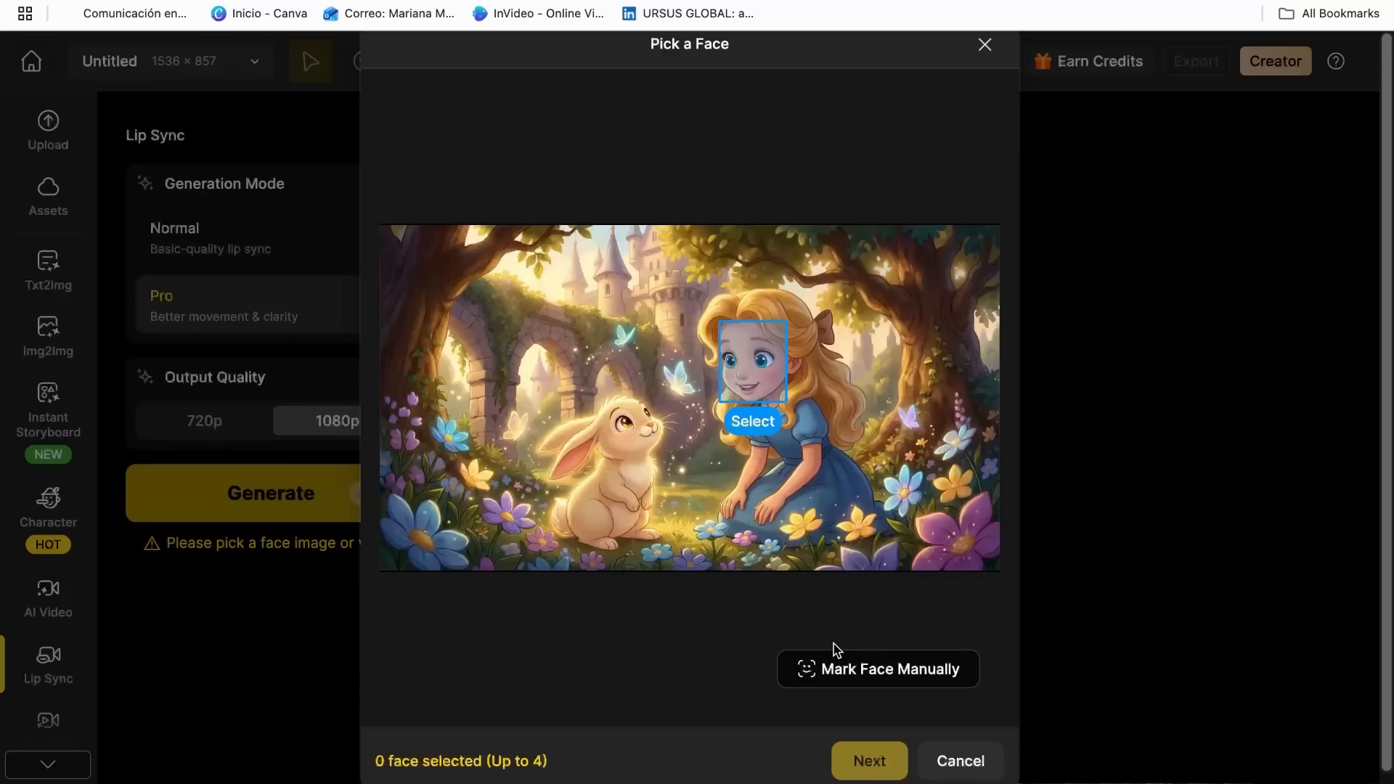
mouse_move(834, 671)
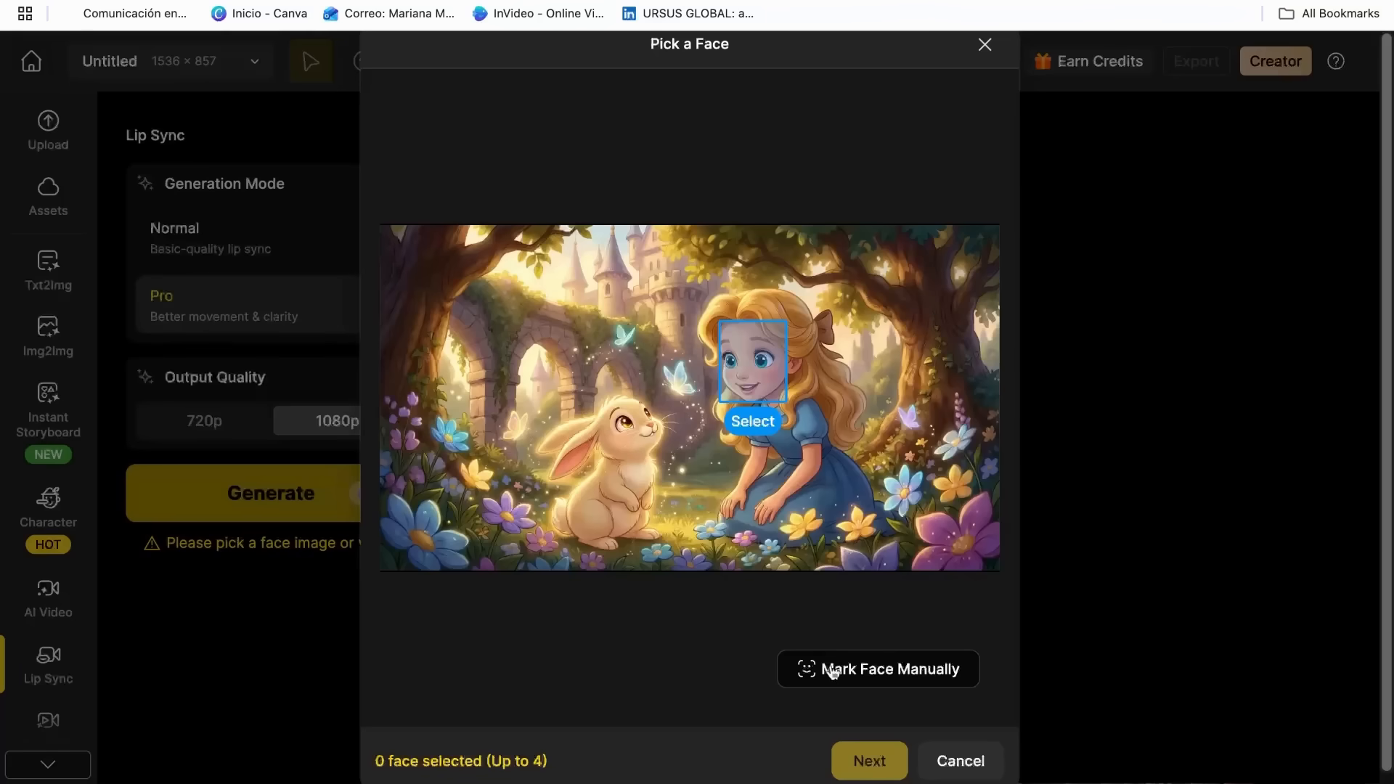
click(878, 668)
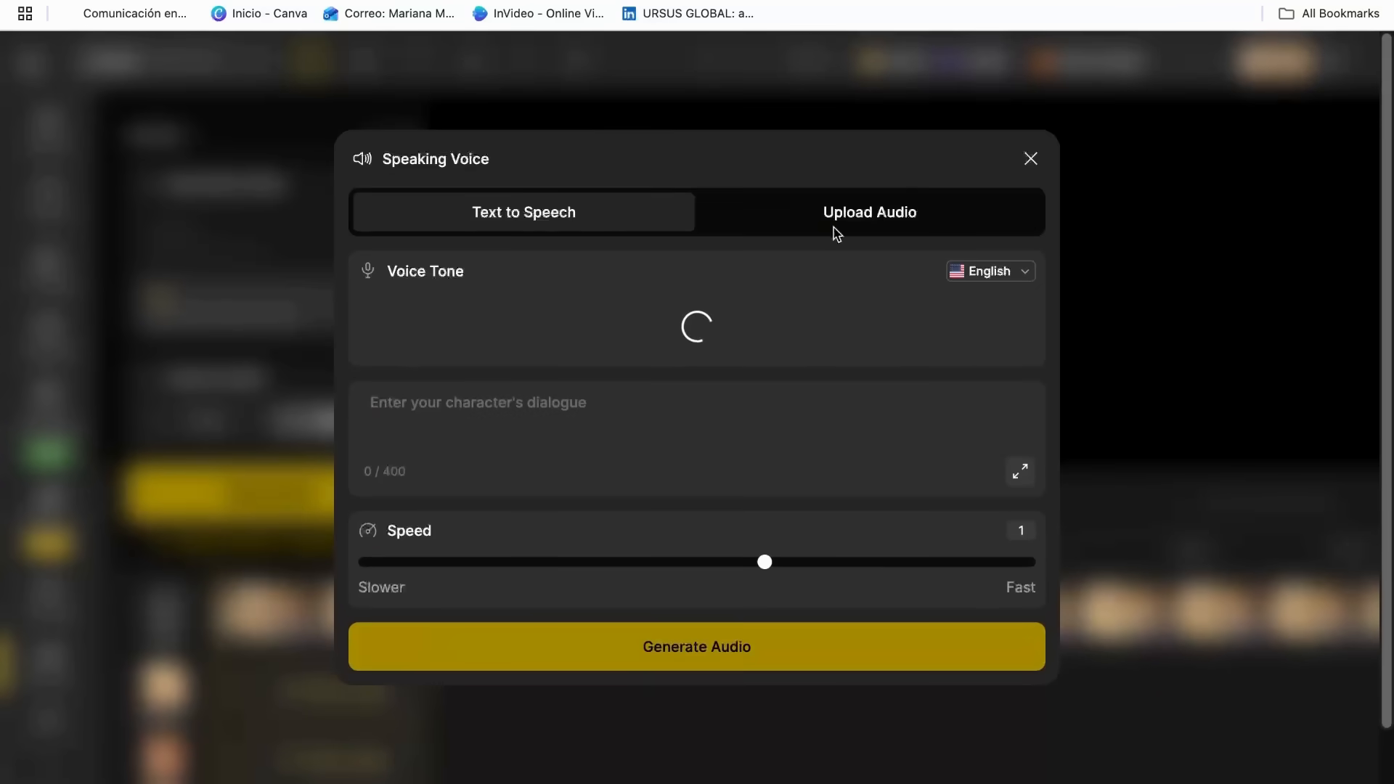
Step: Keep Text to Speech selected in Speaking Voice and scroll to the voice options
click(869, 212)
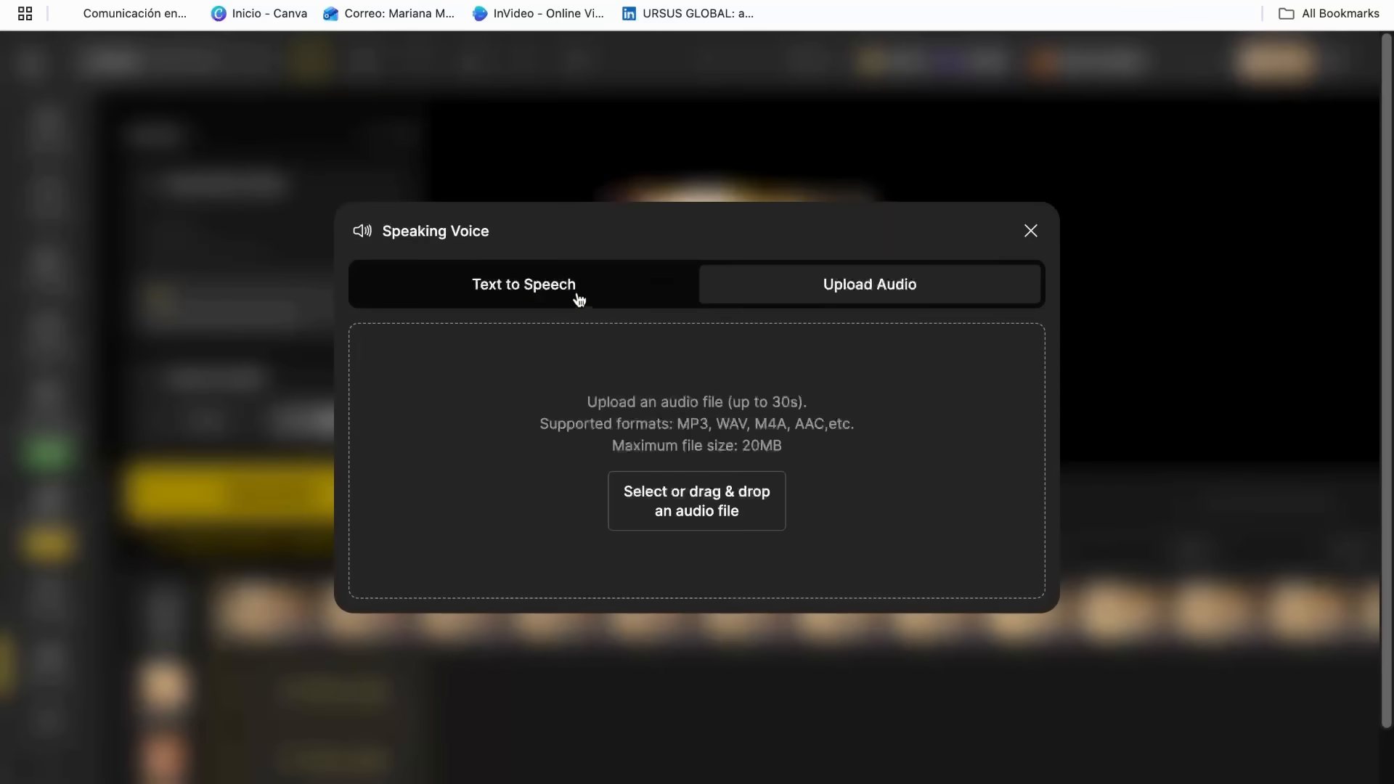
click(522, 285)
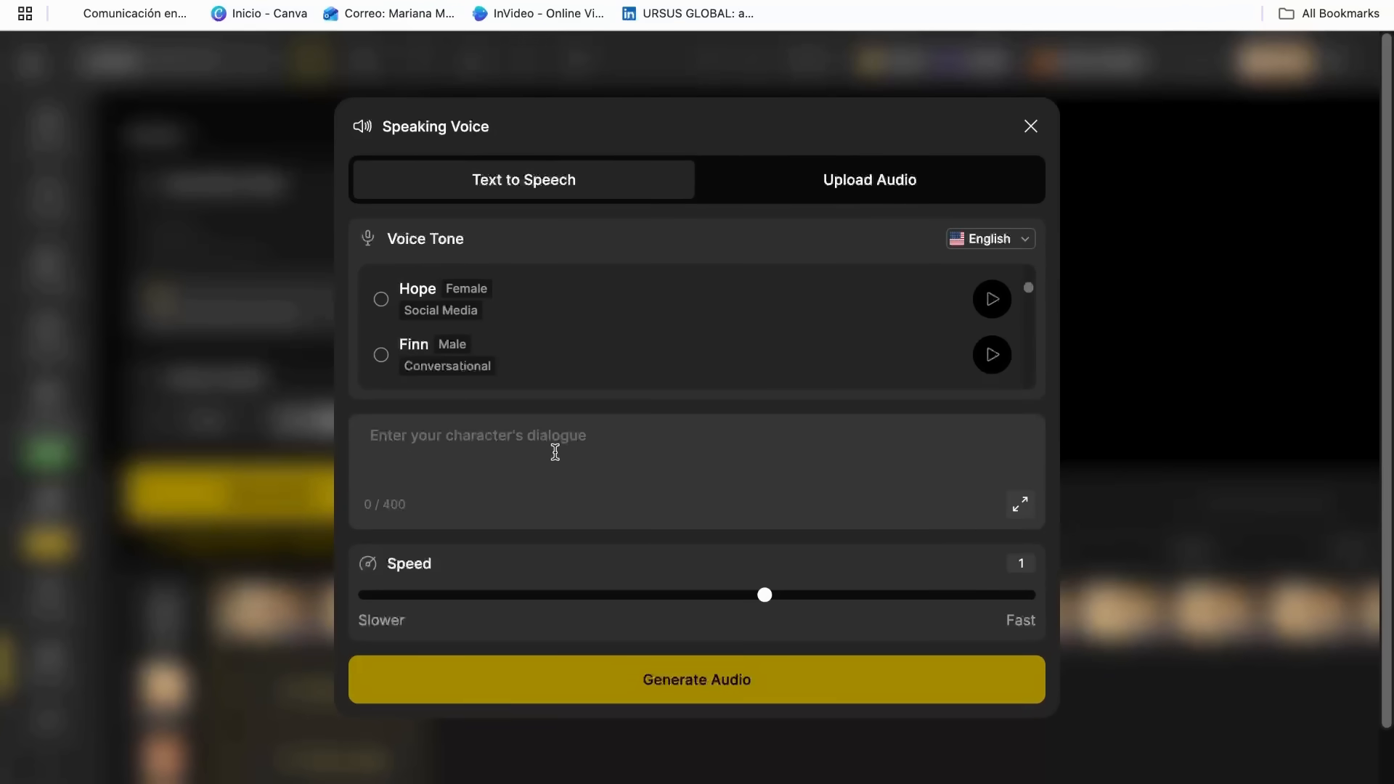
scroll(down, 3)
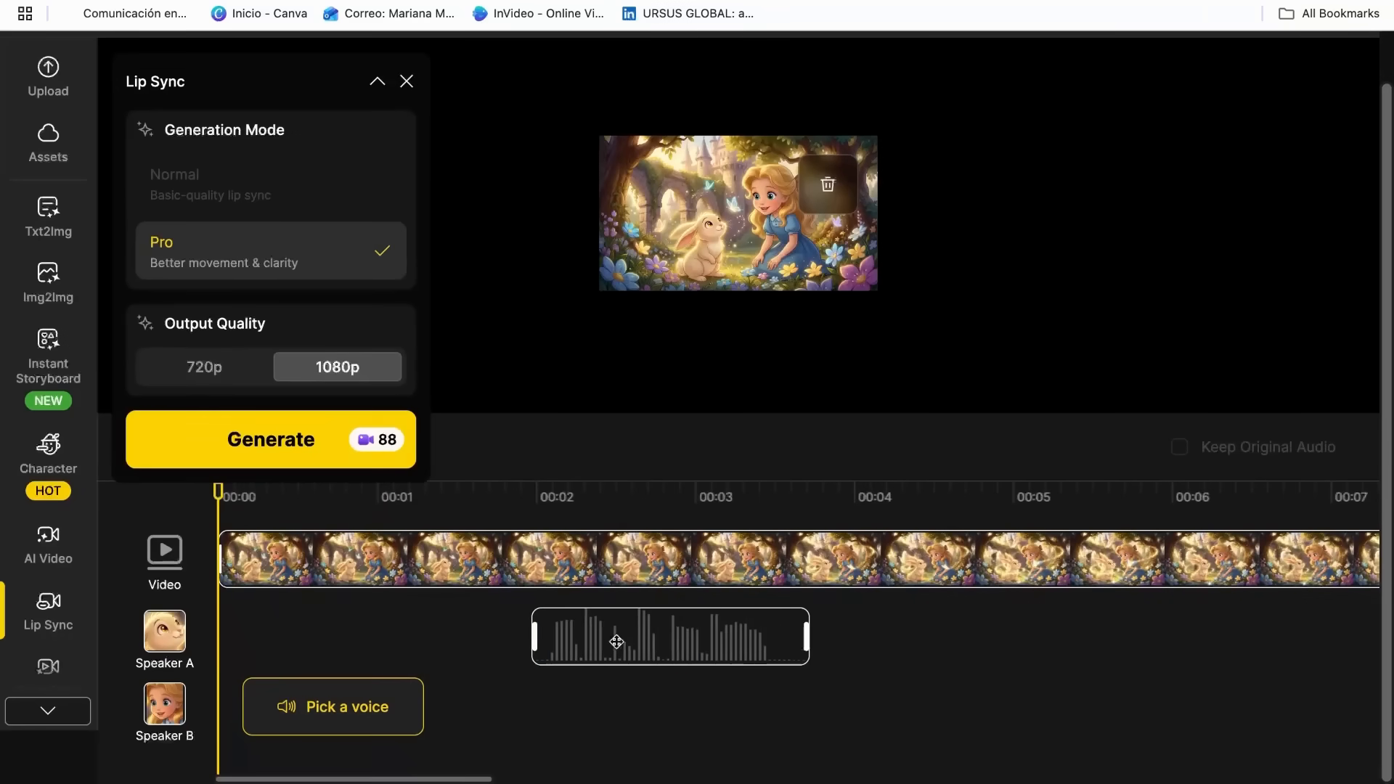
Step: Generate Speaker B's line "Do you think the castle is alive?" in the Brittney voice
click(333, 706)
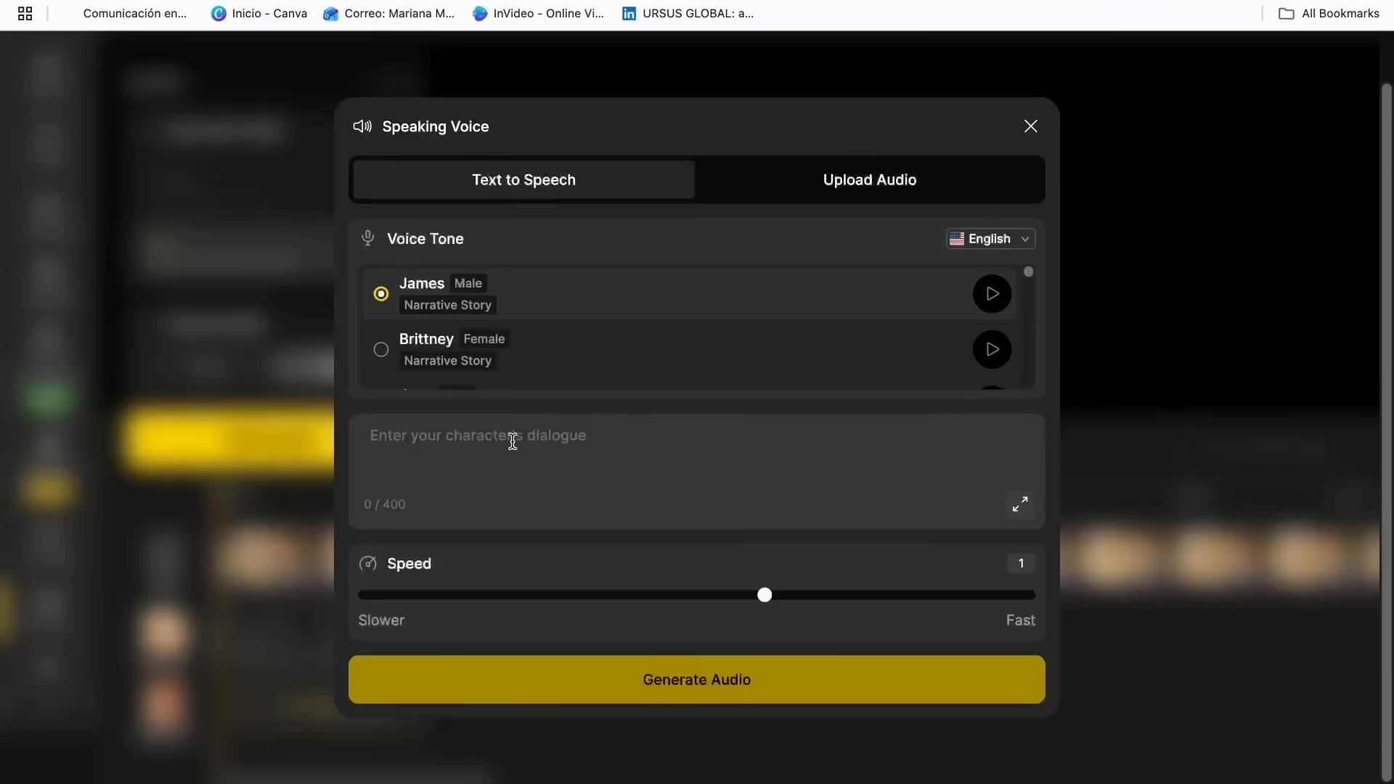
text(Do you think the castle is alive?)
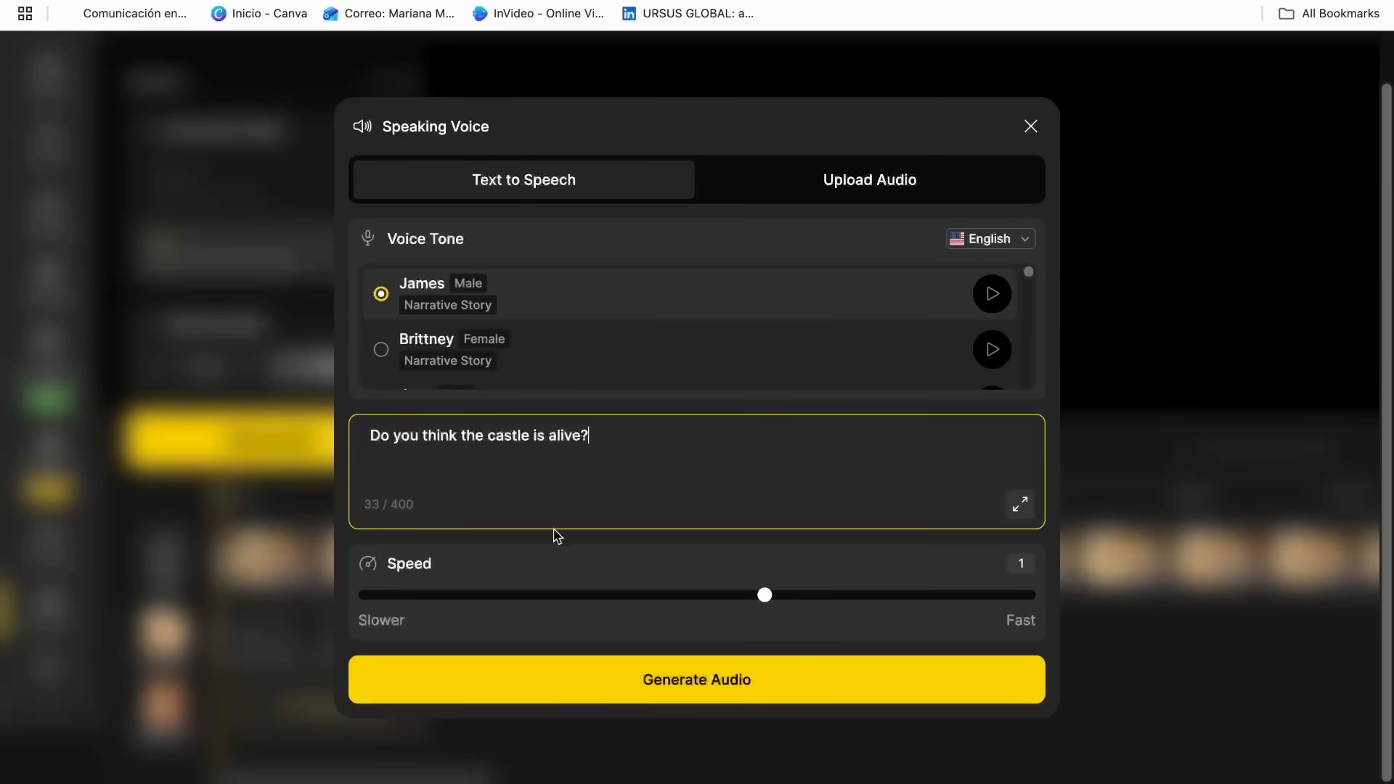
click(382, 349)
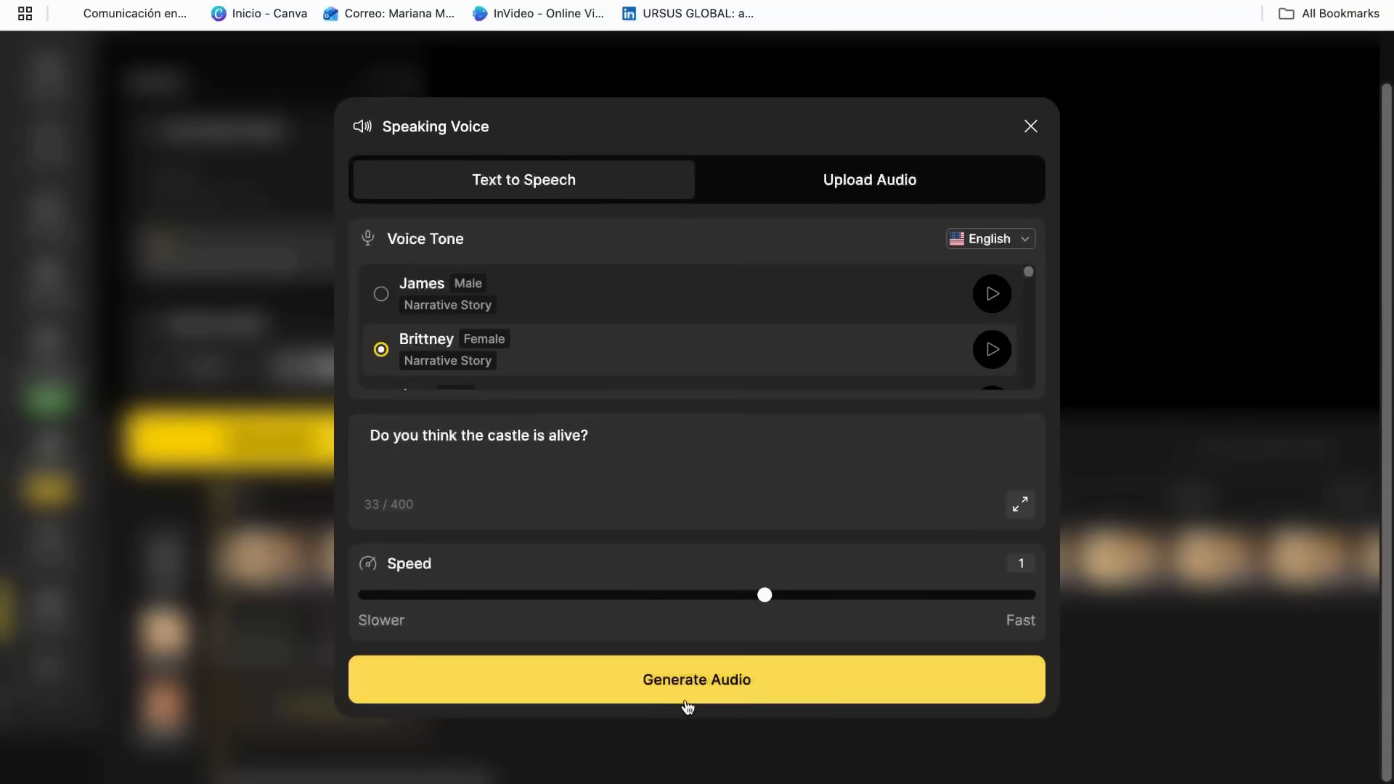
click(696, 680)
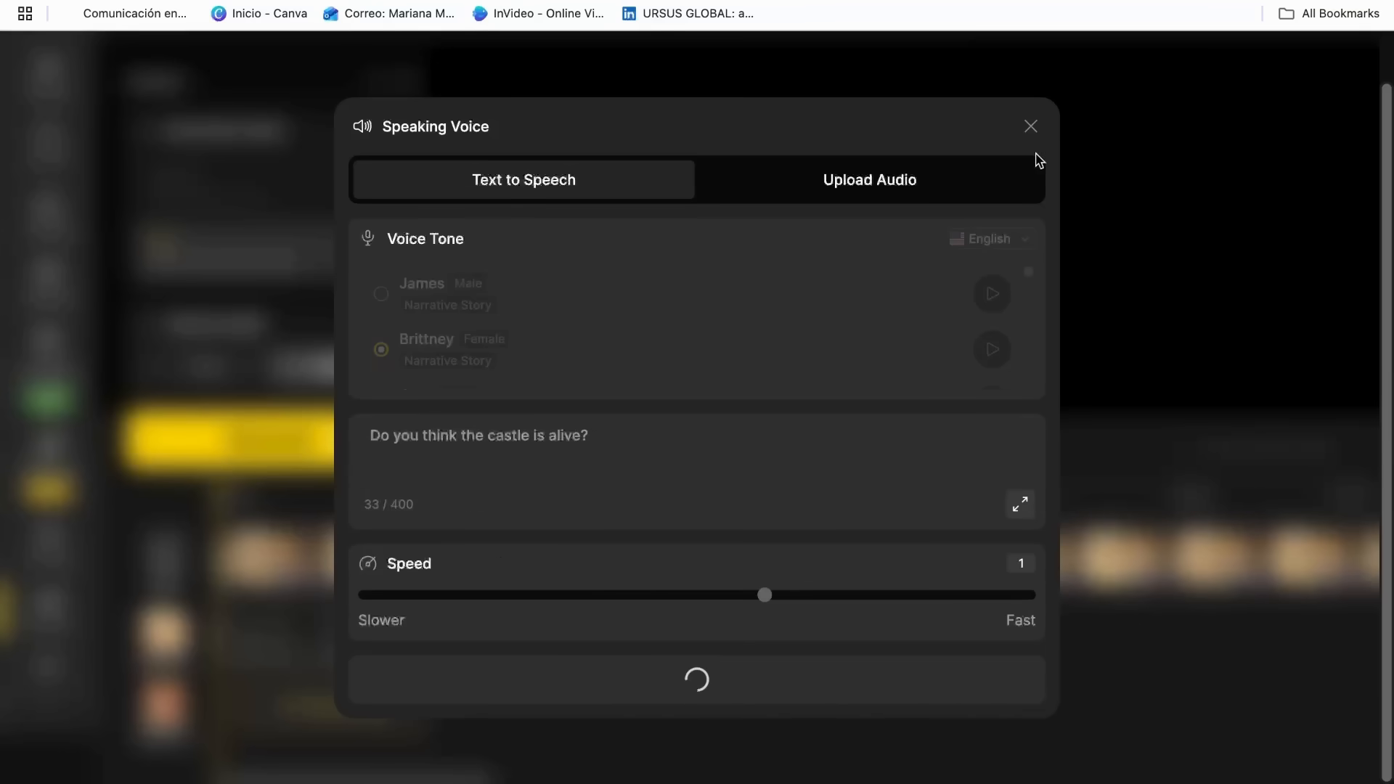
click(1030, 126)
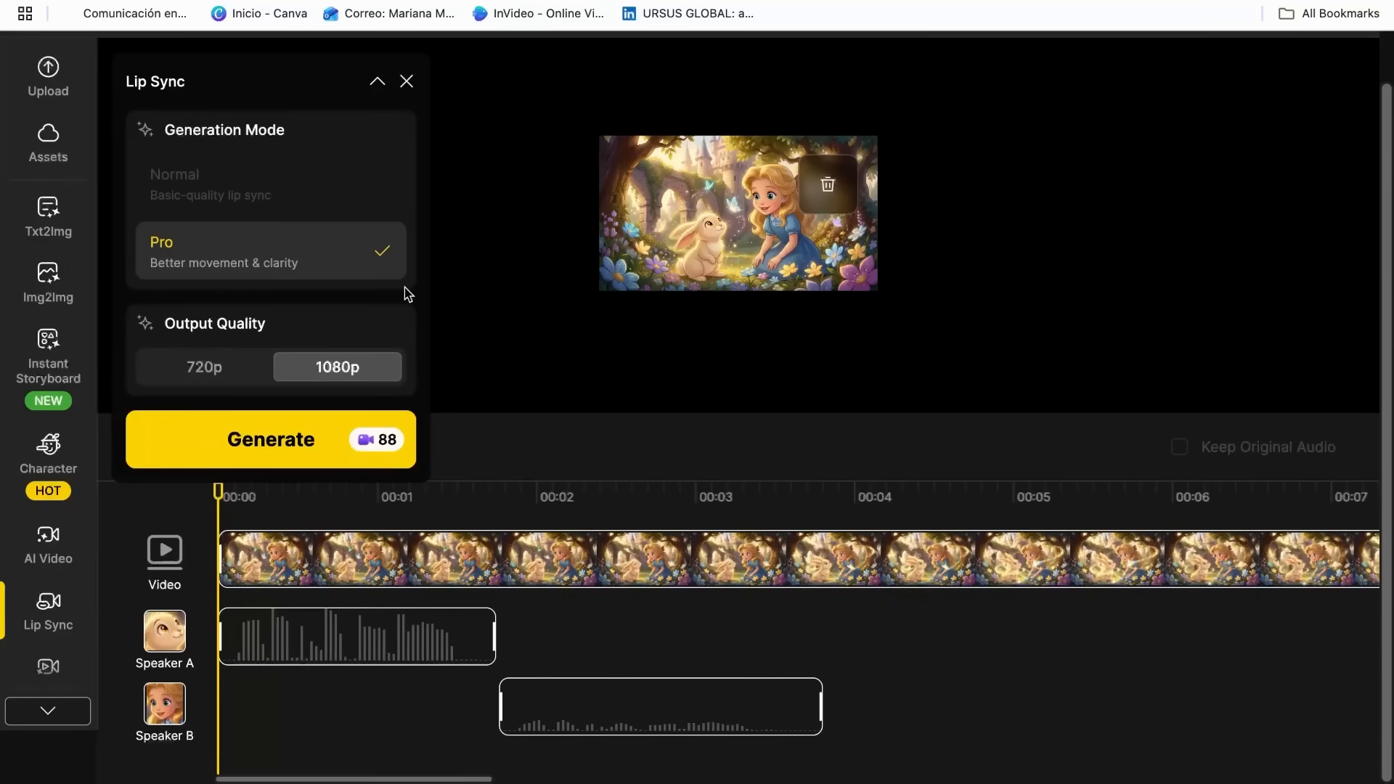
mouse_move(309, 436)
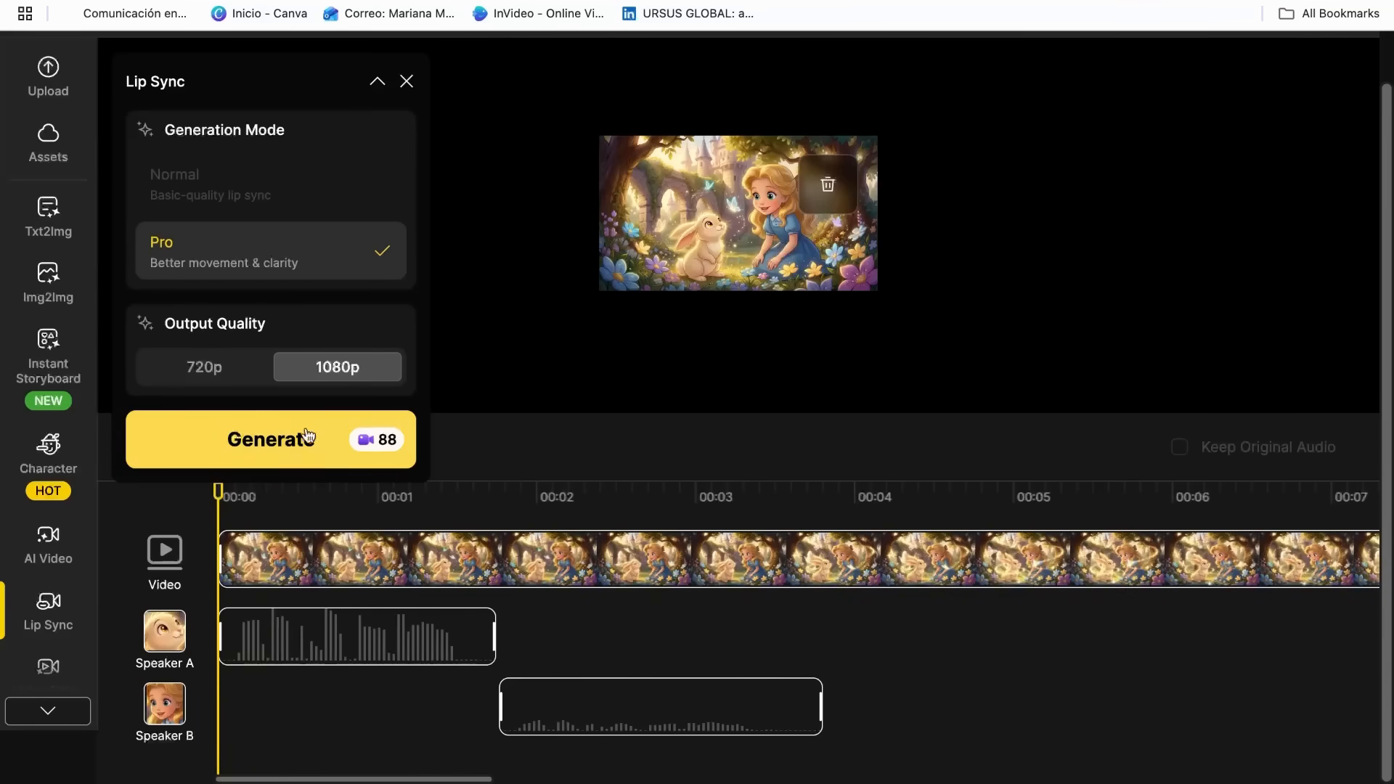
Step: Submit the two-speaker lip-sync video for generation, spending 88 credits
click(269, 439)
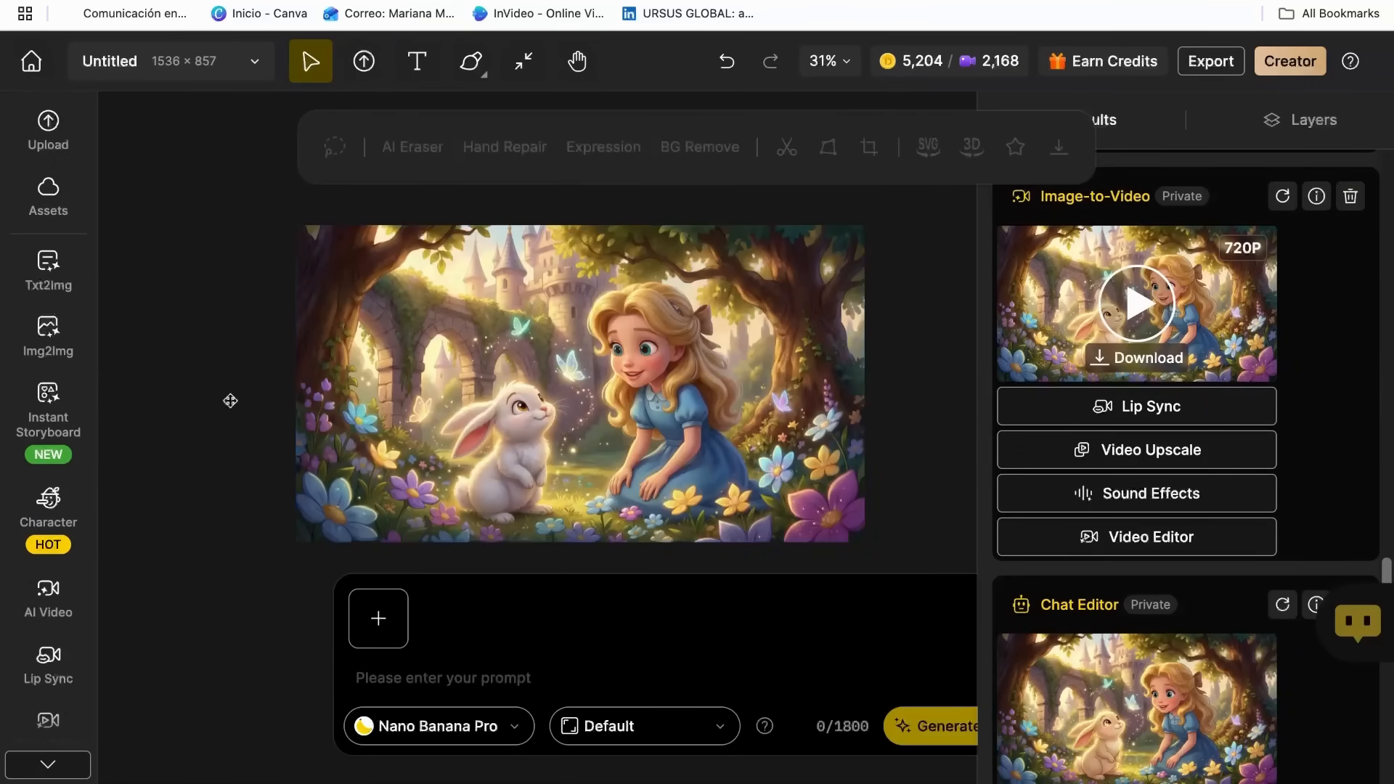
mouse_move(1148, 547)
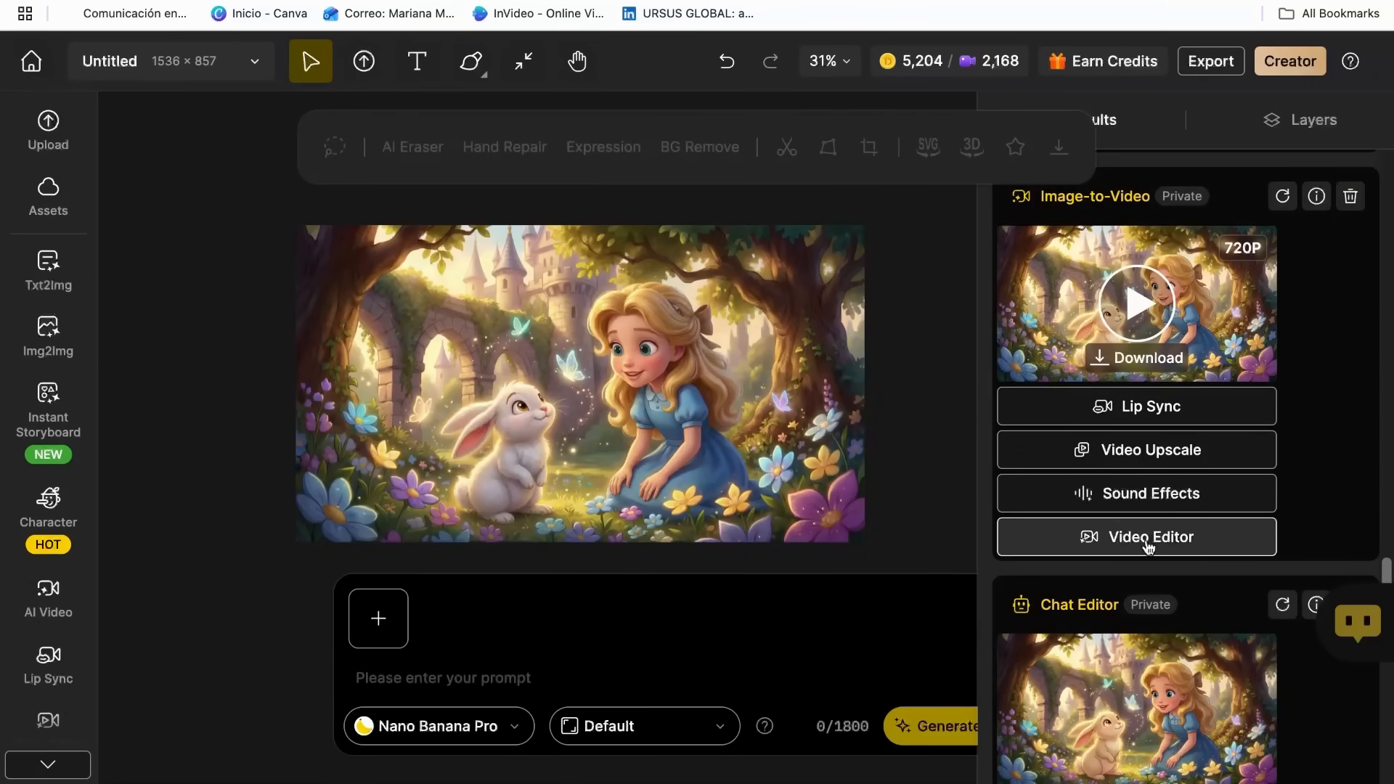
Step: Scroll to the finished 720p lip-sync clip in Results and play it back
scroll(down, 3)
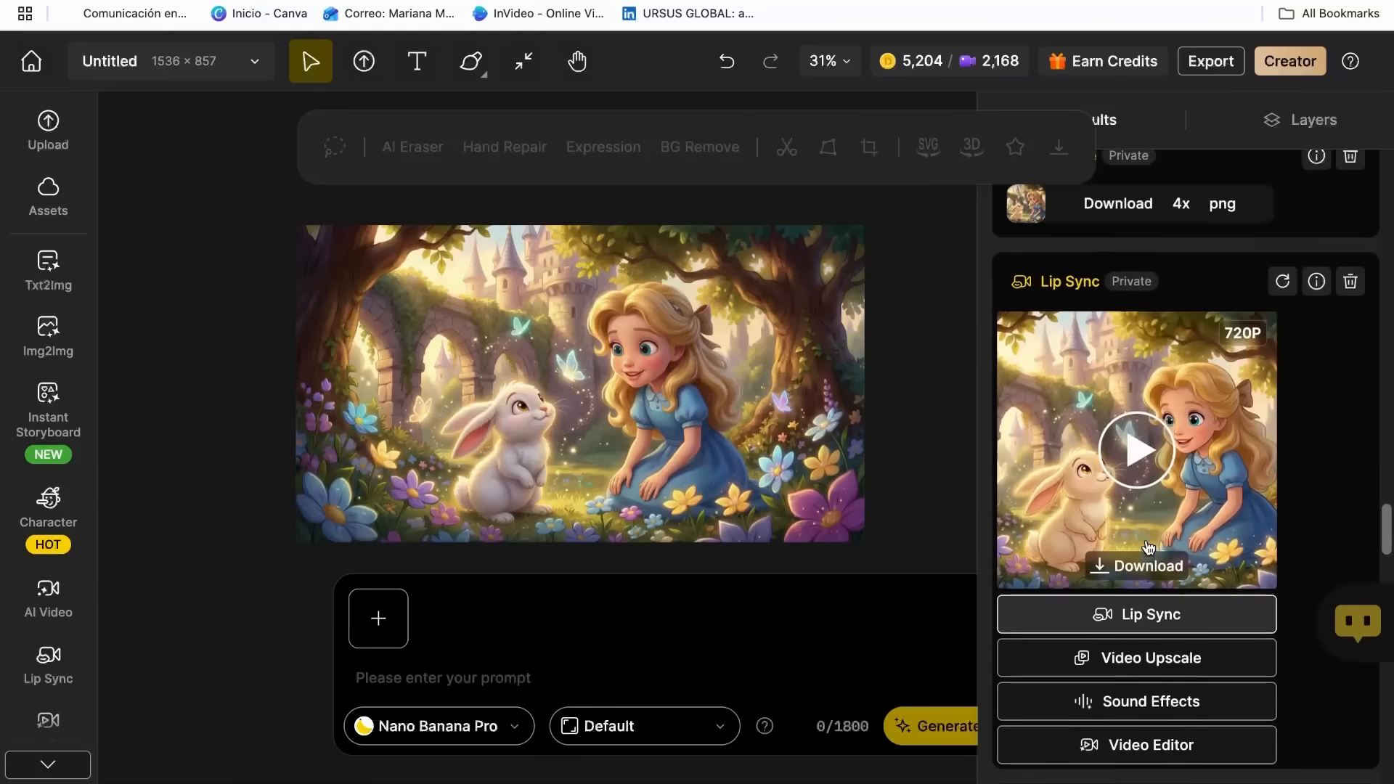
scroll(down, 3)
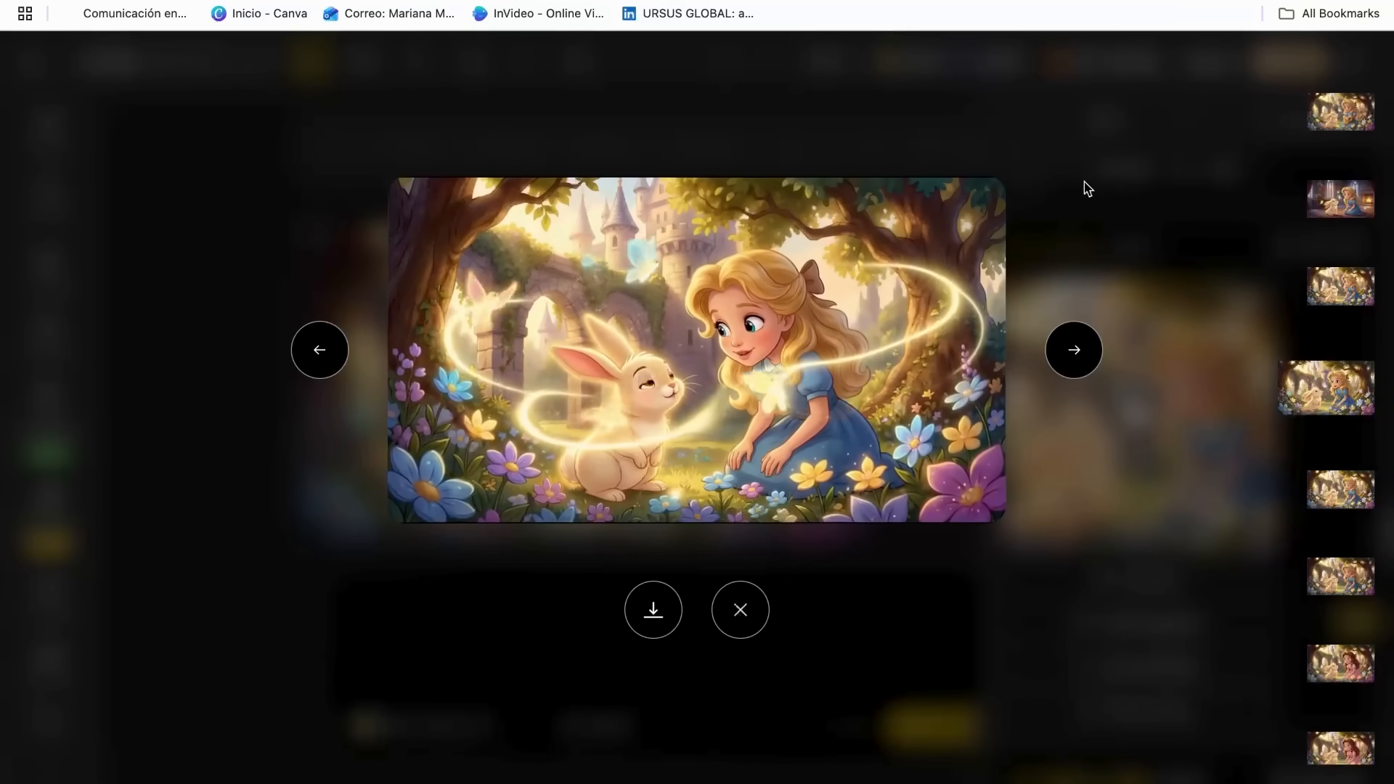
click(698, 348)
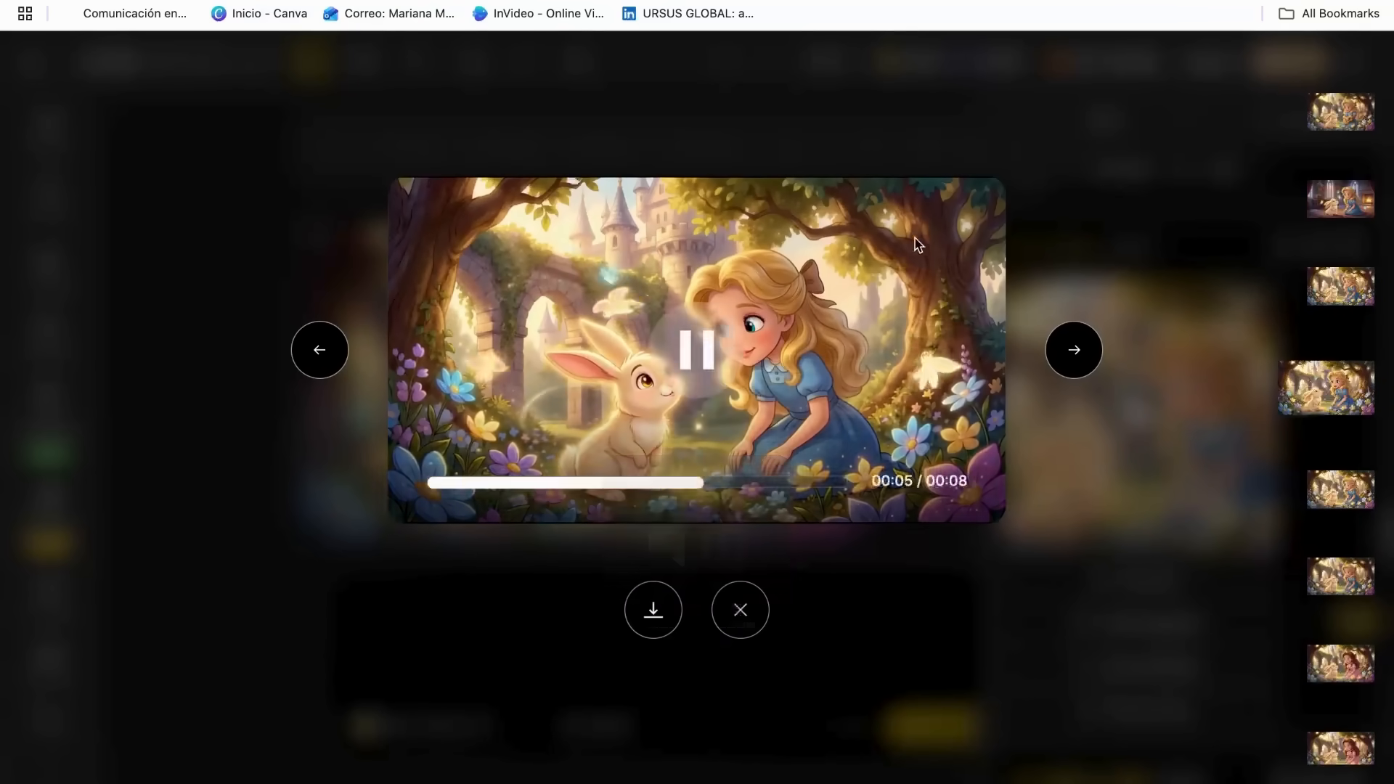
click(739, 610)
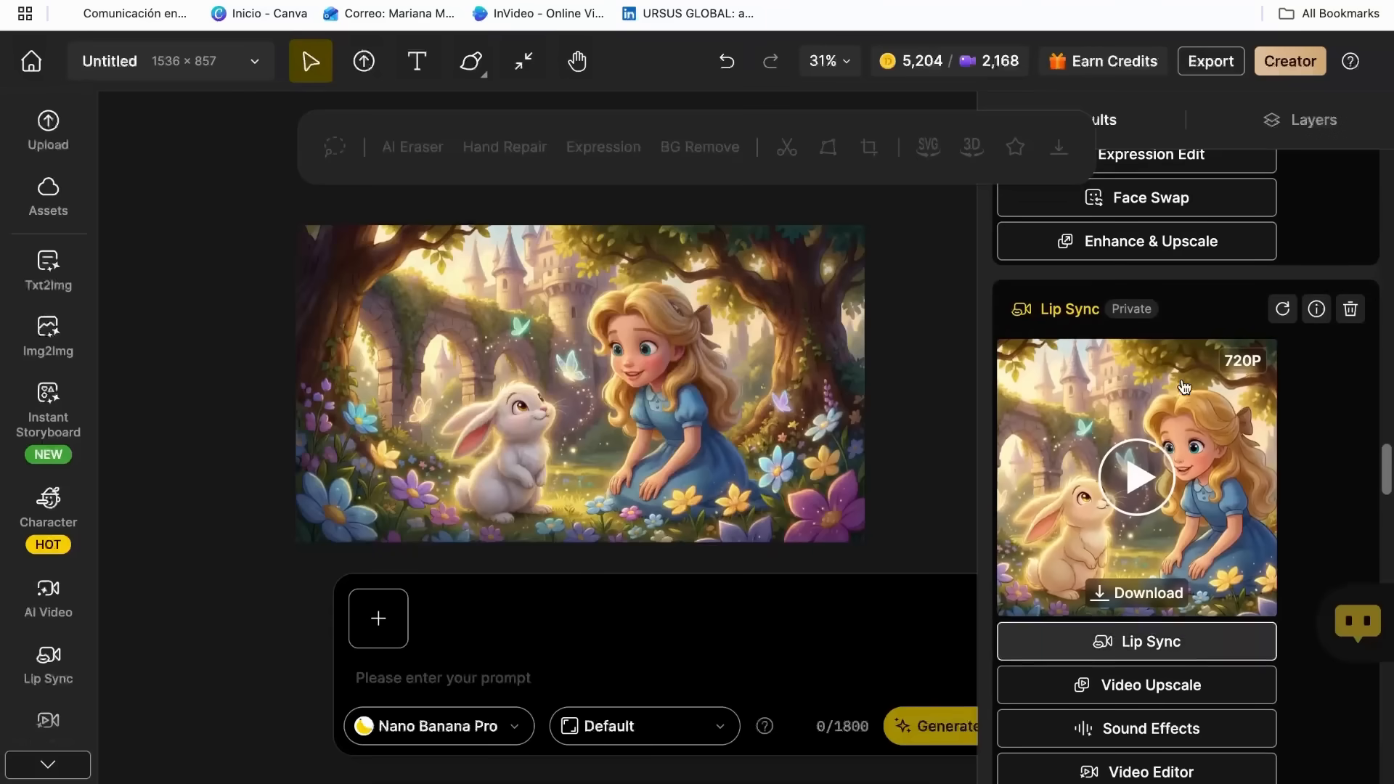